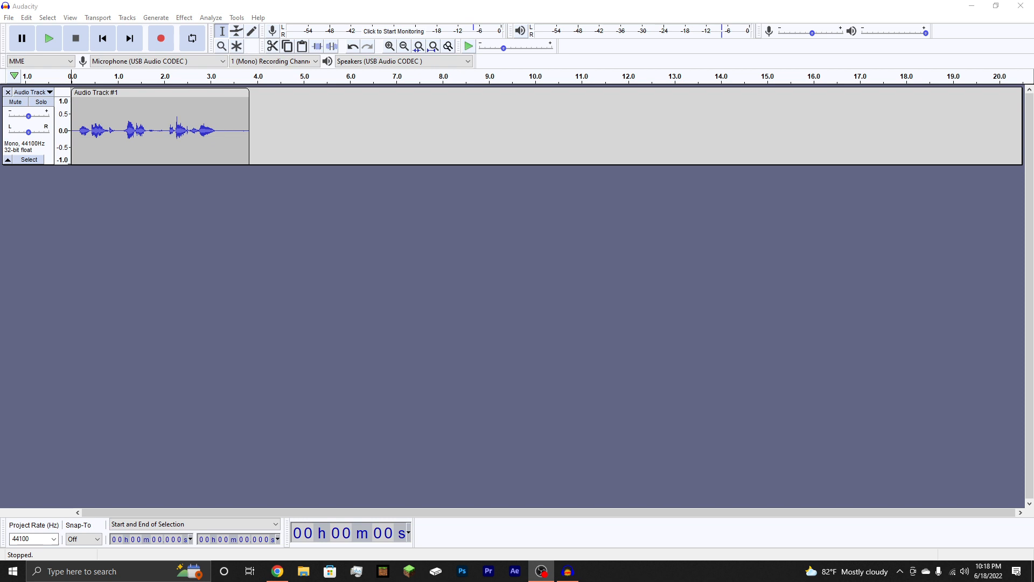
{"action": "mouse_move", "coordinate": [387, 314]}
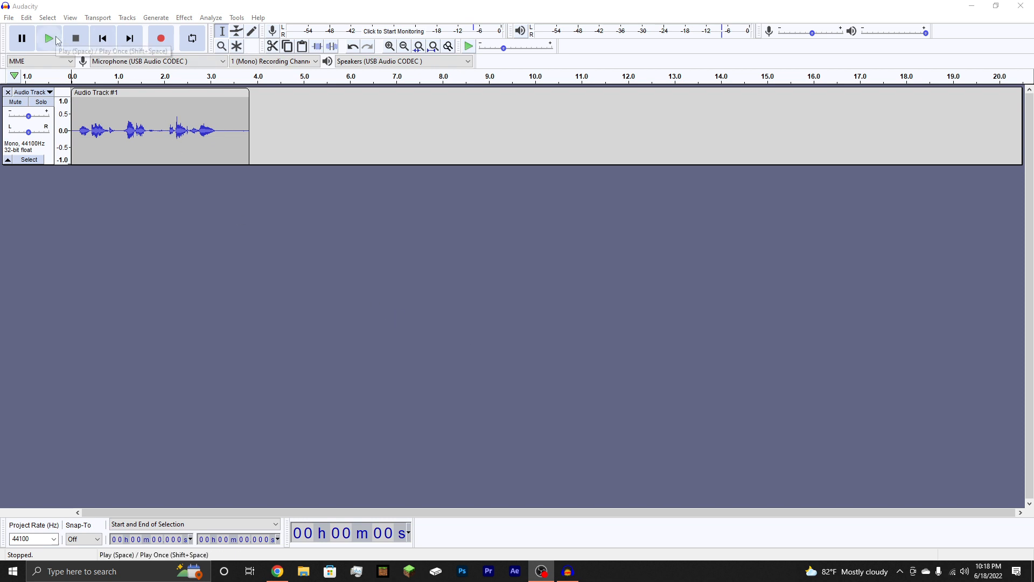
{"action": "mouse_move", "coordinate": [49, 38]}
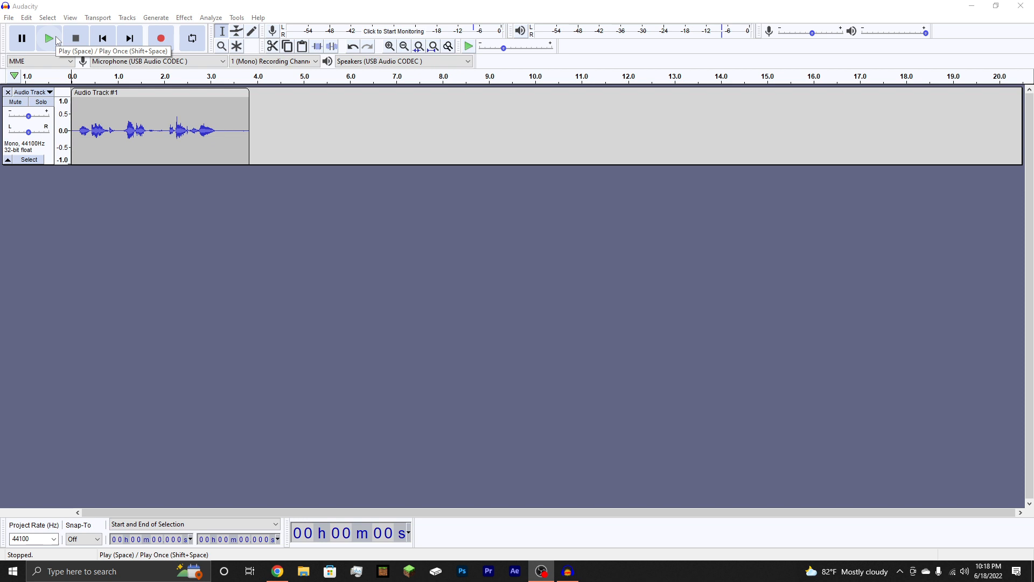
Step: Play the original voice clip, stop playback, and select the whole 3.8-second clip
{"action": "left_click", "coordinate": [49, 37]}
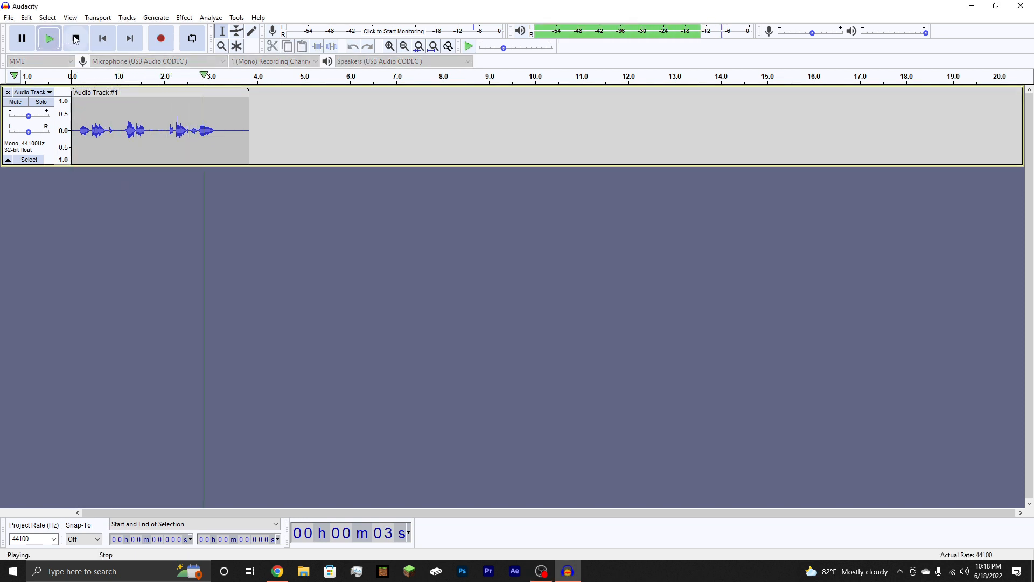
{"action": "left_click", "coordinate": [75, 37]}
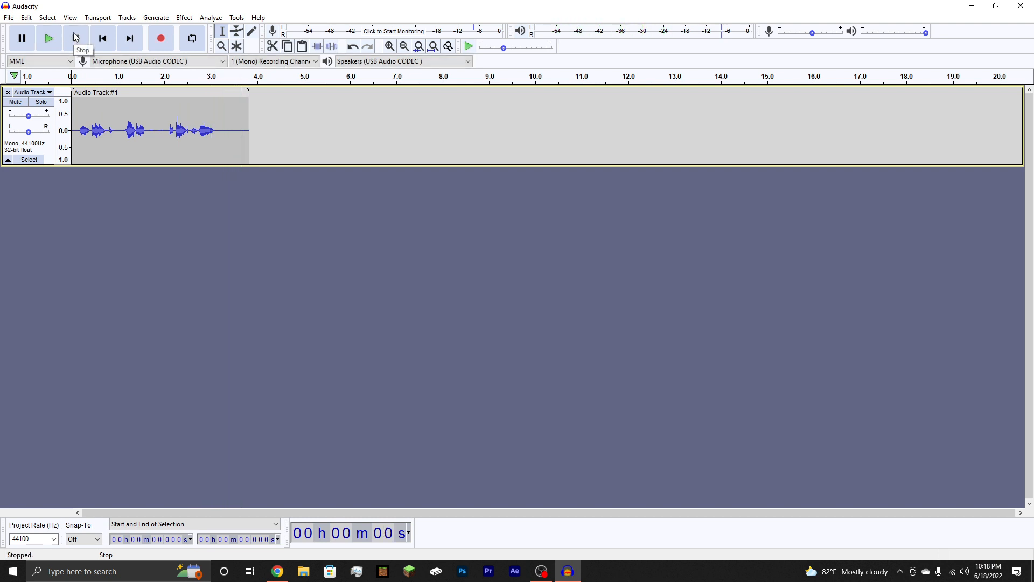
{"action": "mouse_move", "coordinate": [76, 37]}
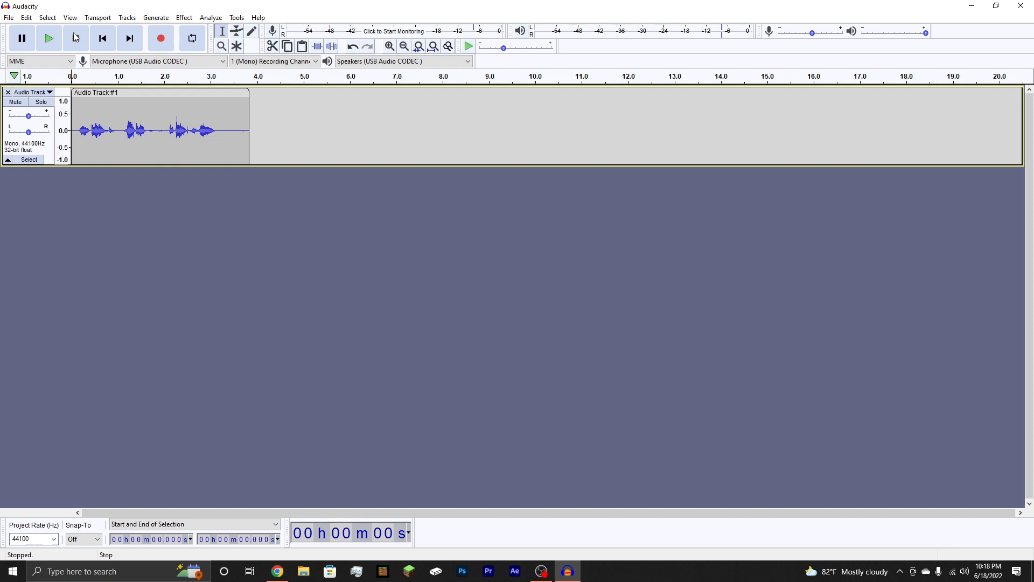
{"action": "left_click", "coordinate": [75, 38]}
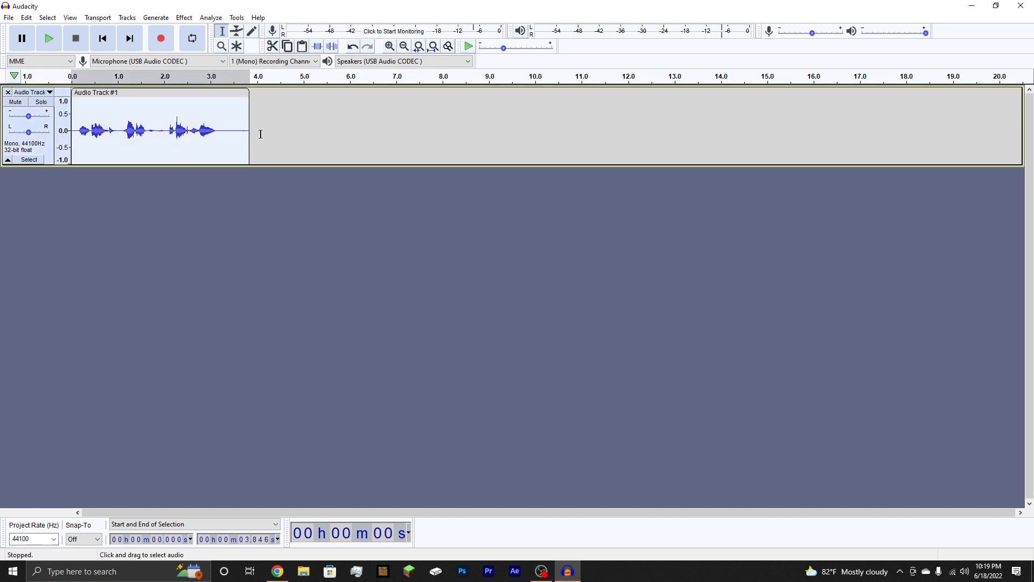
Step: Lower the clip's pitch by 12 percent with Change Pitch and play the deepened result
{"action": "left_click", "coordinate": [183, 17]}
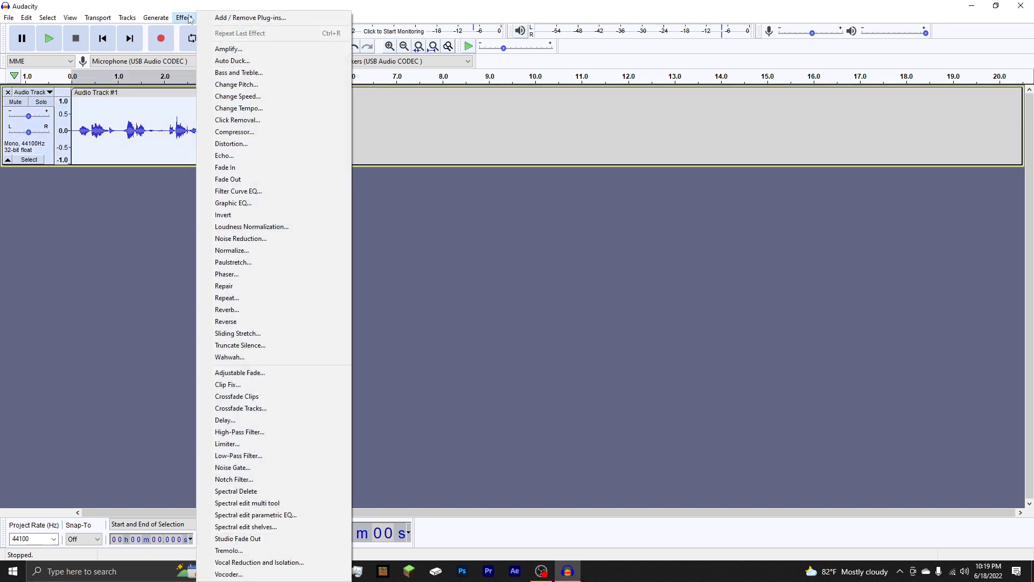
{"action": "left_click", "coordinate": [236, 85]}
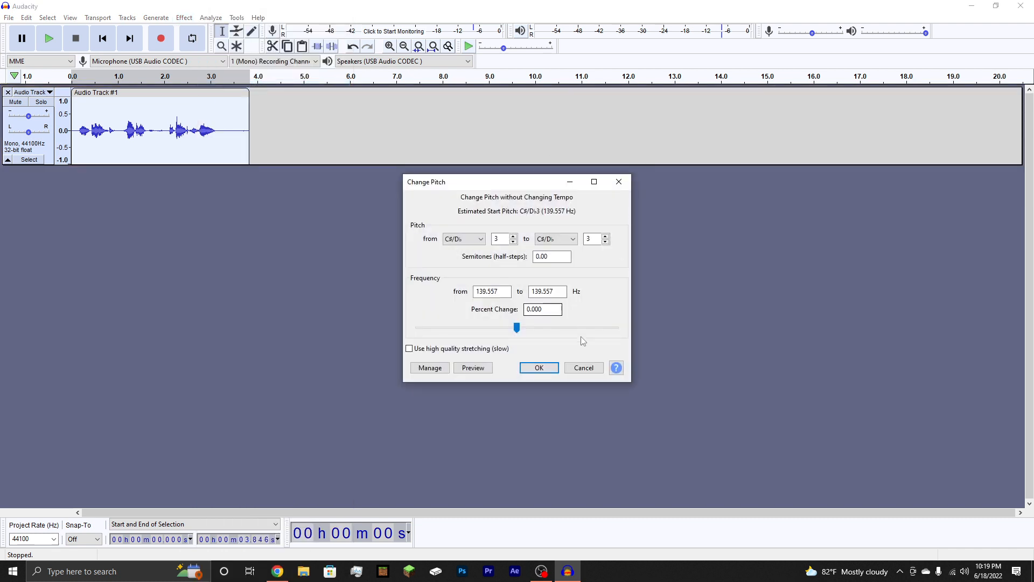
{"action": "left_click", "coordinate": [542, 308]}
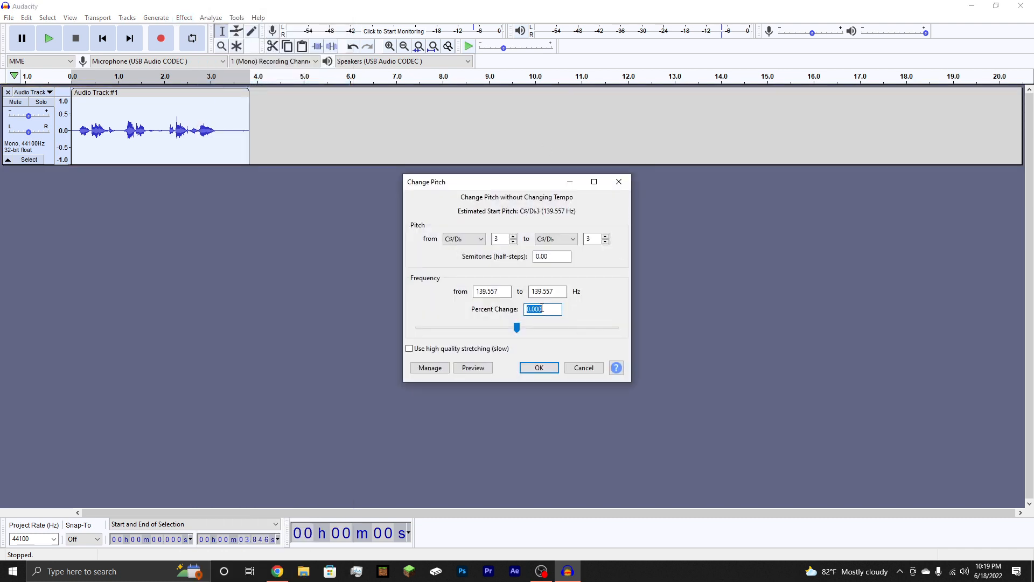
{"action": "type", "text": "-12"}
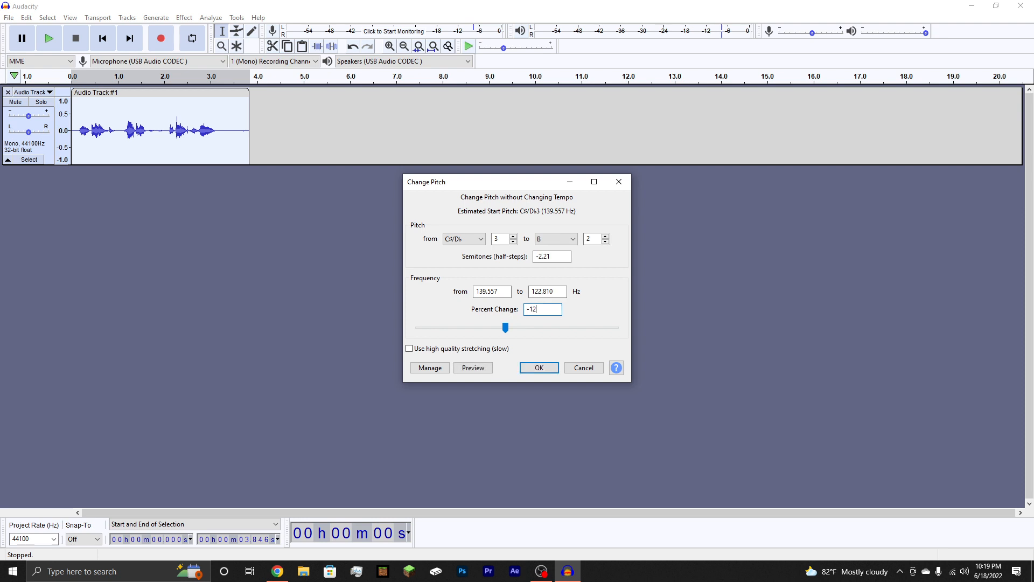
{"action": "left_click", "coordinate": [538, 367]}
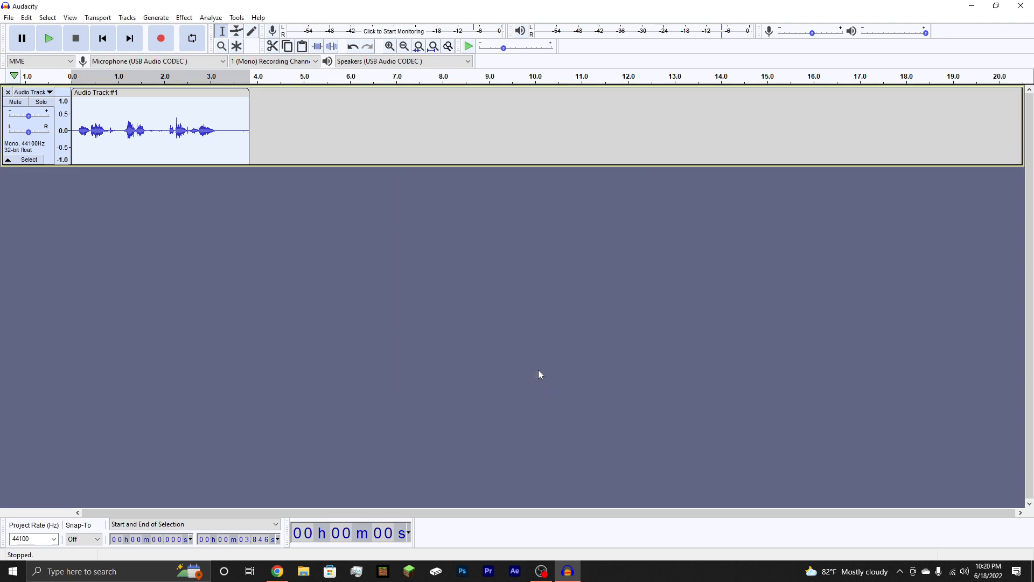
{"action": "left_click", "coordinate": [48, 38]}
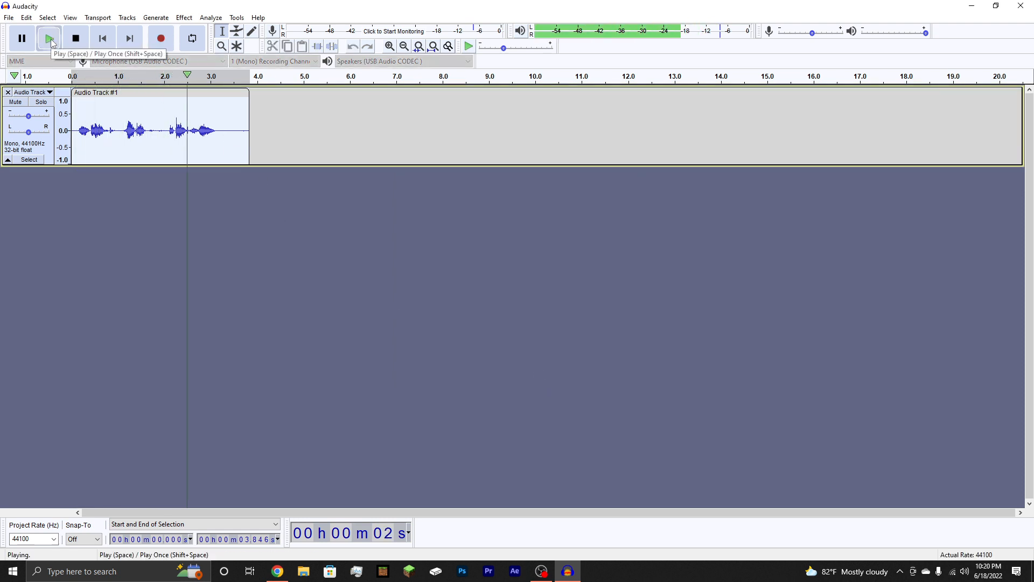
{"action": "left_click", "coordinate": [75, 38]}
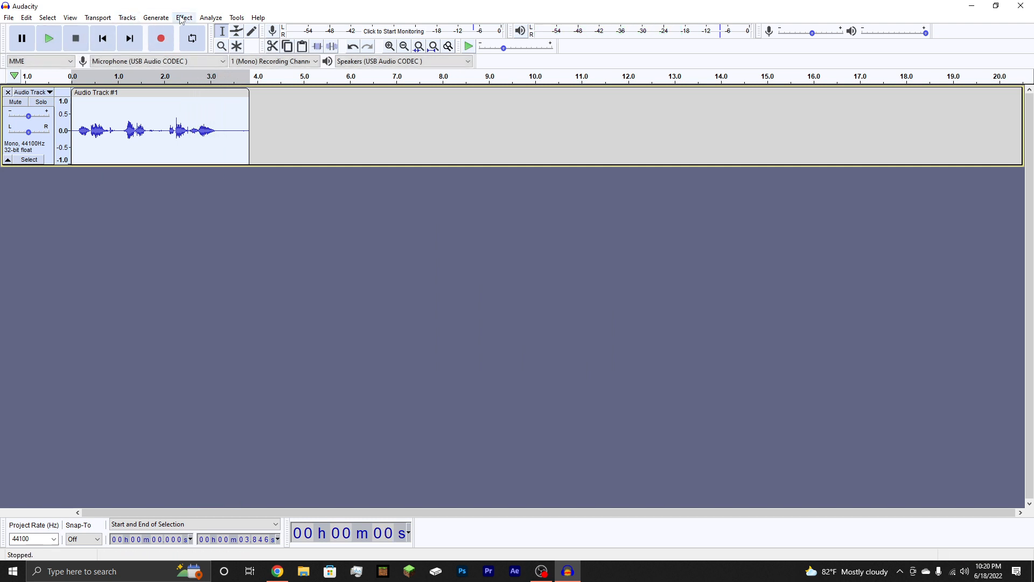
{"action": "left_click", "coordinate": [185, 17]}
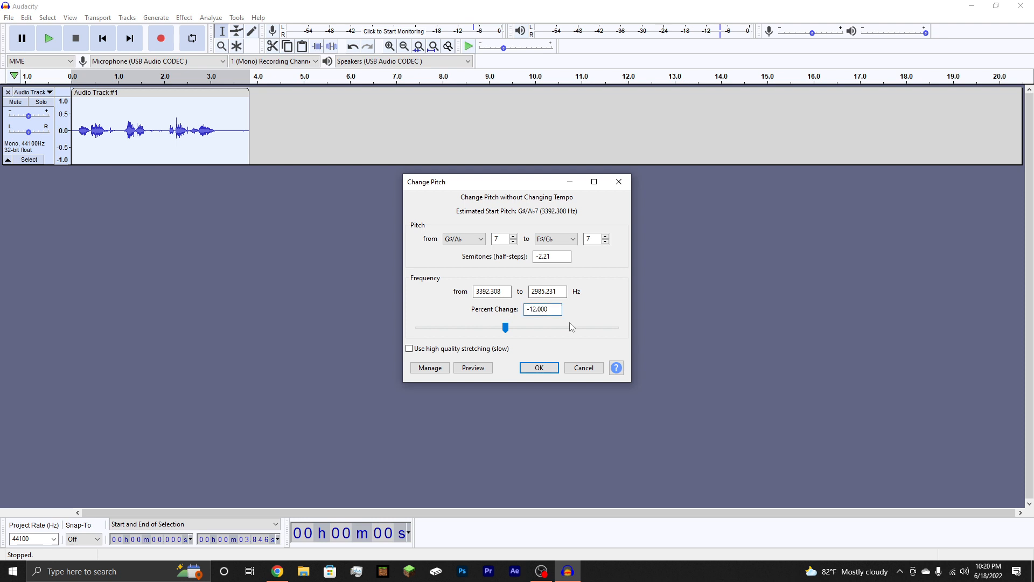
{"action": "left_click", "coordinate": [538, 367]}
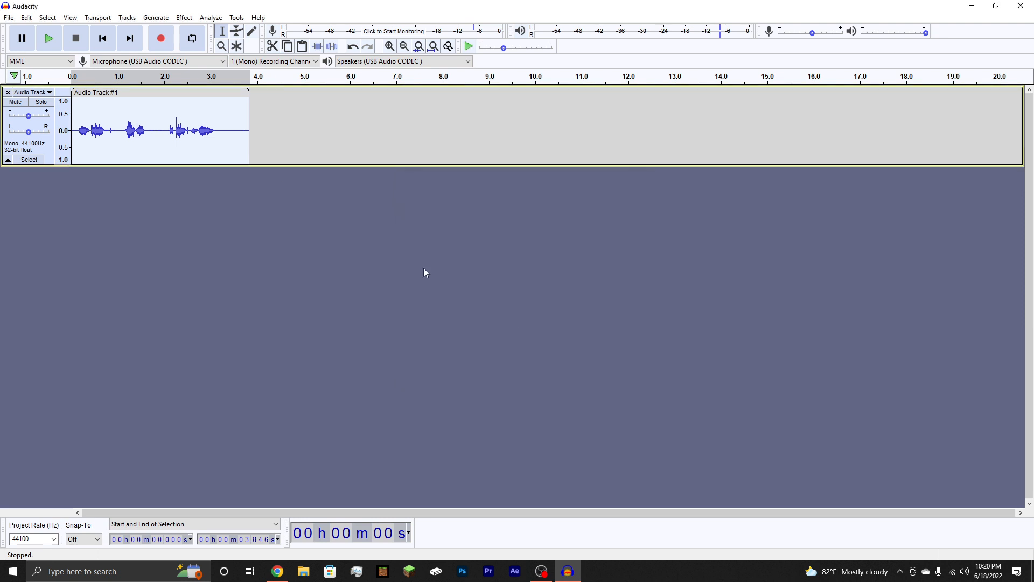
Step: Drop the pitch a further 14 percent, preview it, then remove the track
{"action": "left_click", "coordinate": [184, 17]}
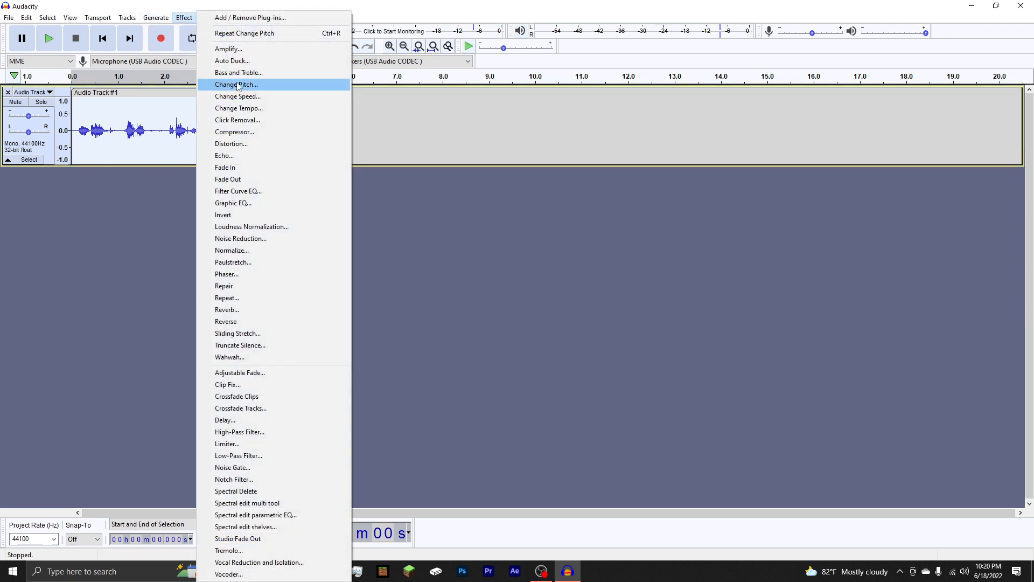
{"action": "left_click", "coordinate": [235, 85]}
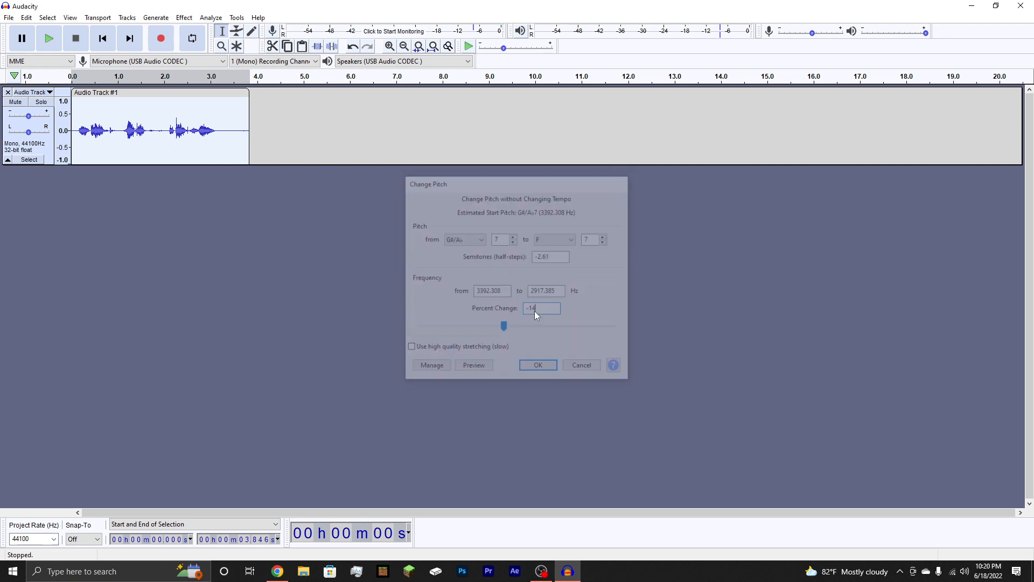
{"action": "left_click", "coordinate": [537, 365]}
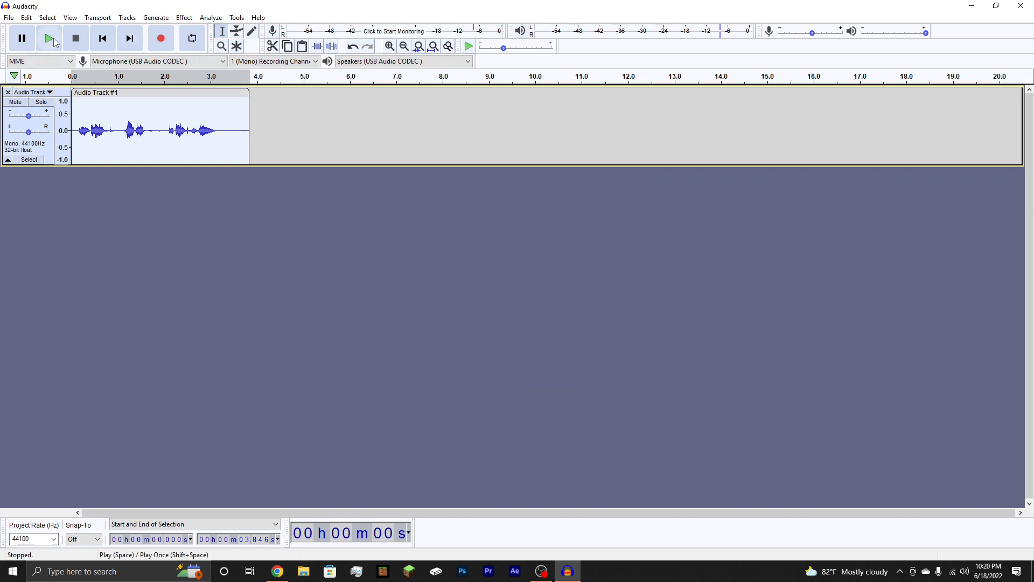
{"action": "left_click", "coordinate": [49, 38]}
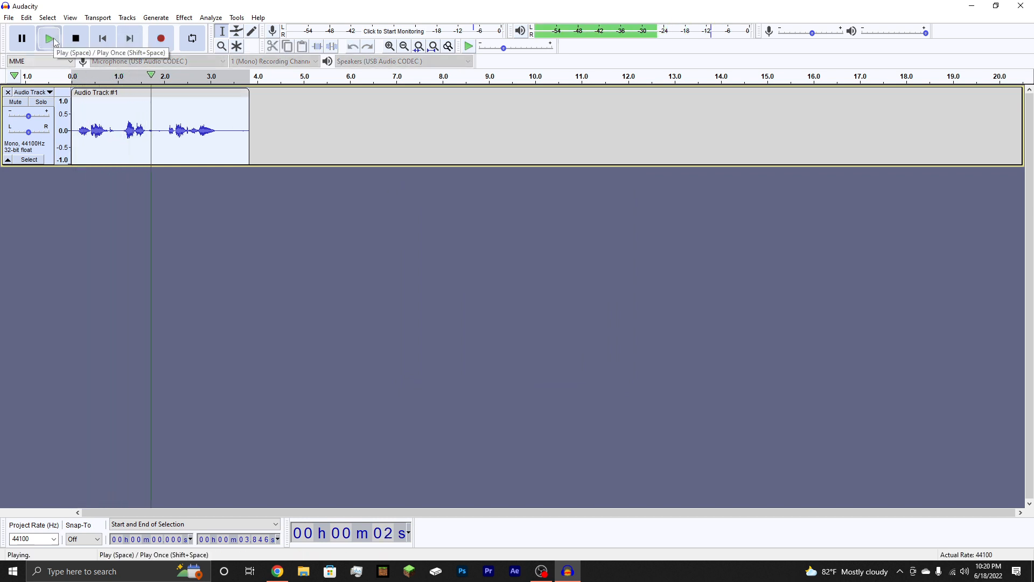
{"action": "left_click", "coordinate": [75, 38]}
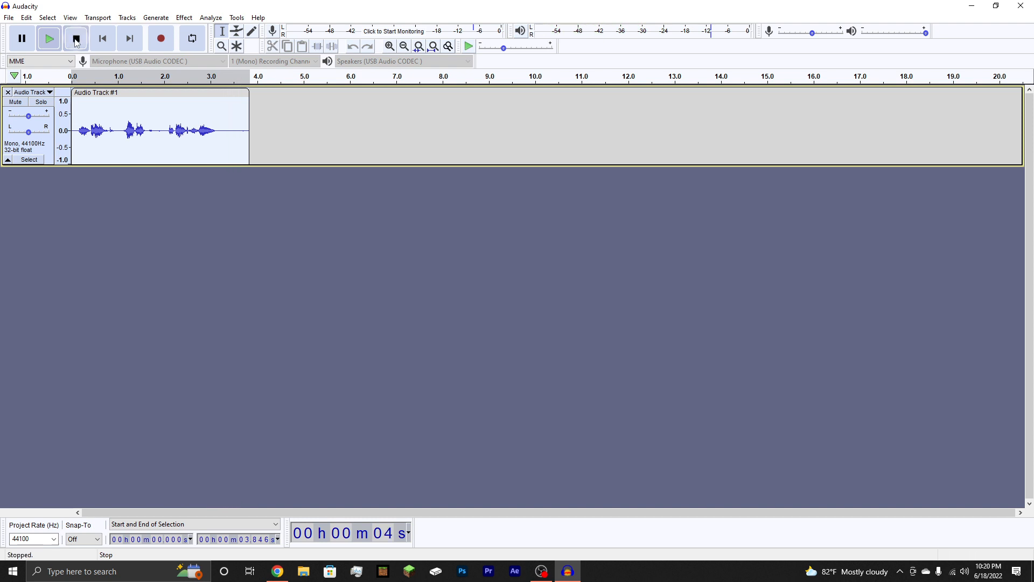
{"action": "left_click", "coordinate": [76, 38]}
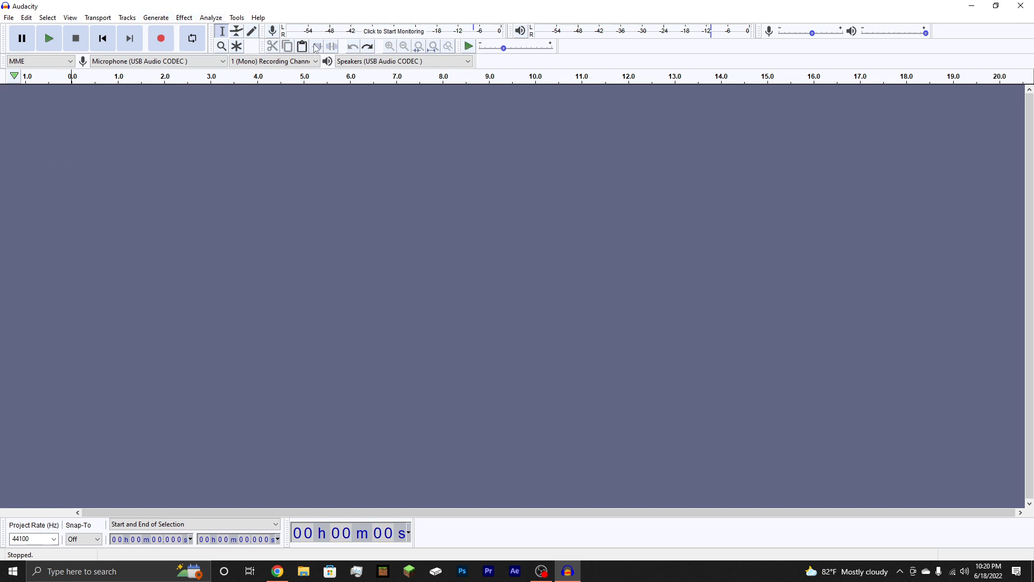
{"action": "left_click", "coordinate": [75, 37]}
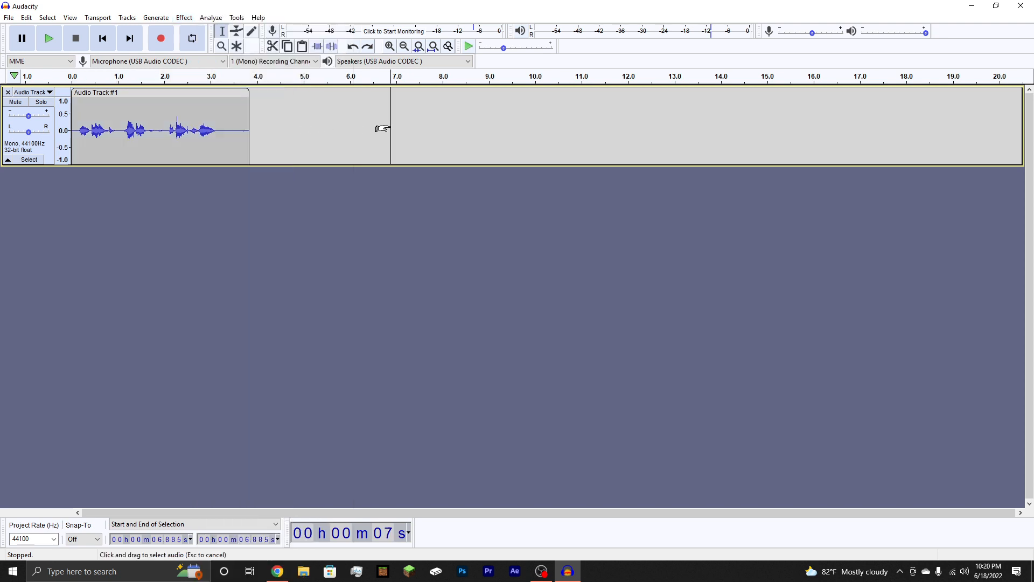
{"action": "left_click", "coordinate": [183, 17]}
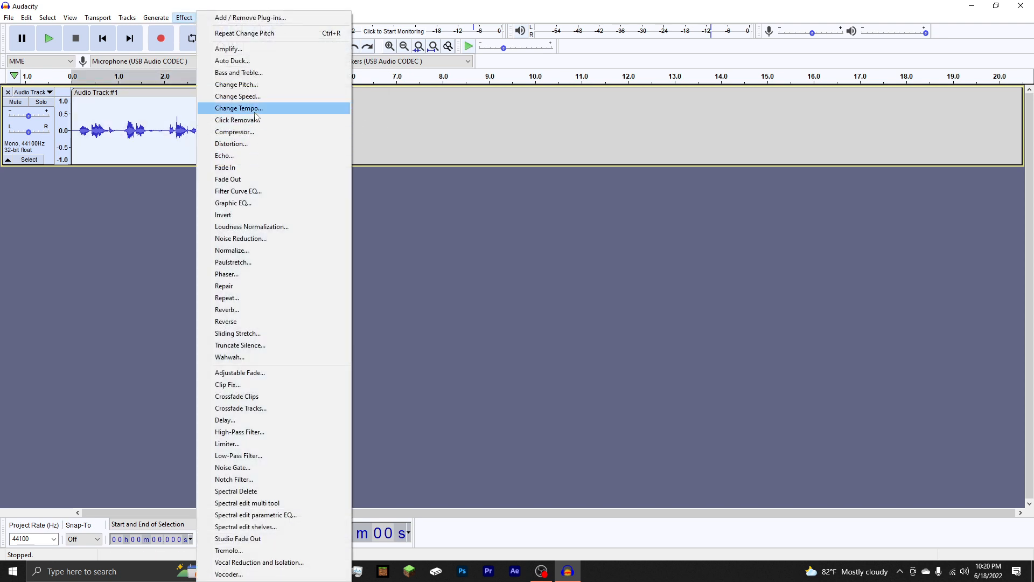
{"action": "left_click", "coordinate": [236, 85]}
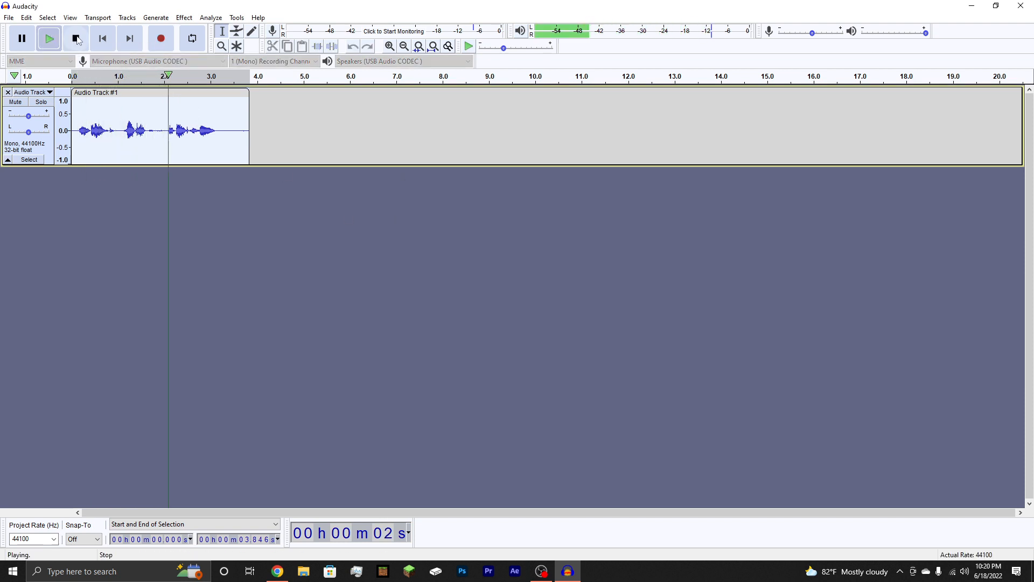
{"action": "left_click", "coordinate": [48, 38]}
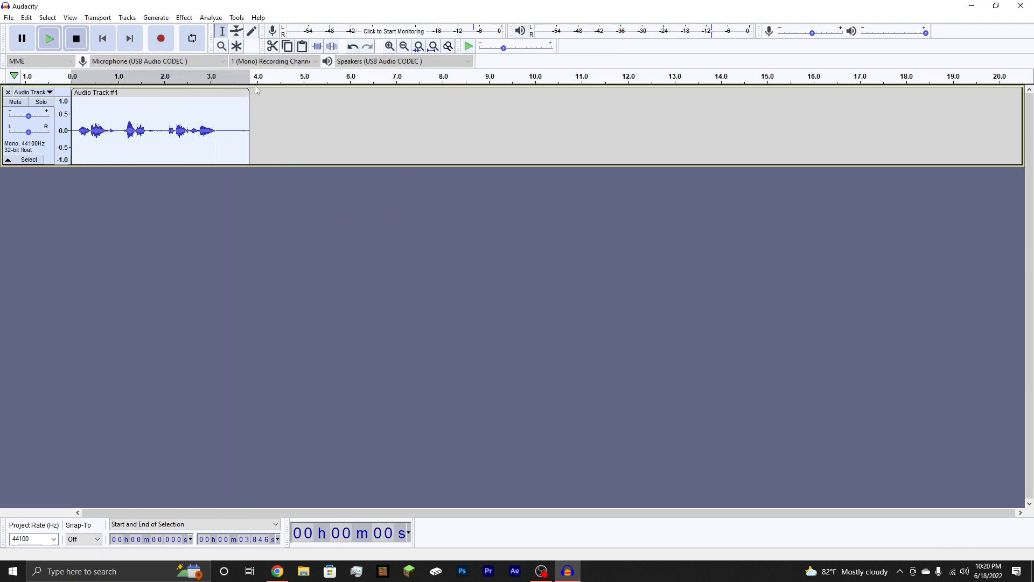
{"action": "left_click", "coordinate": [75, 38]}
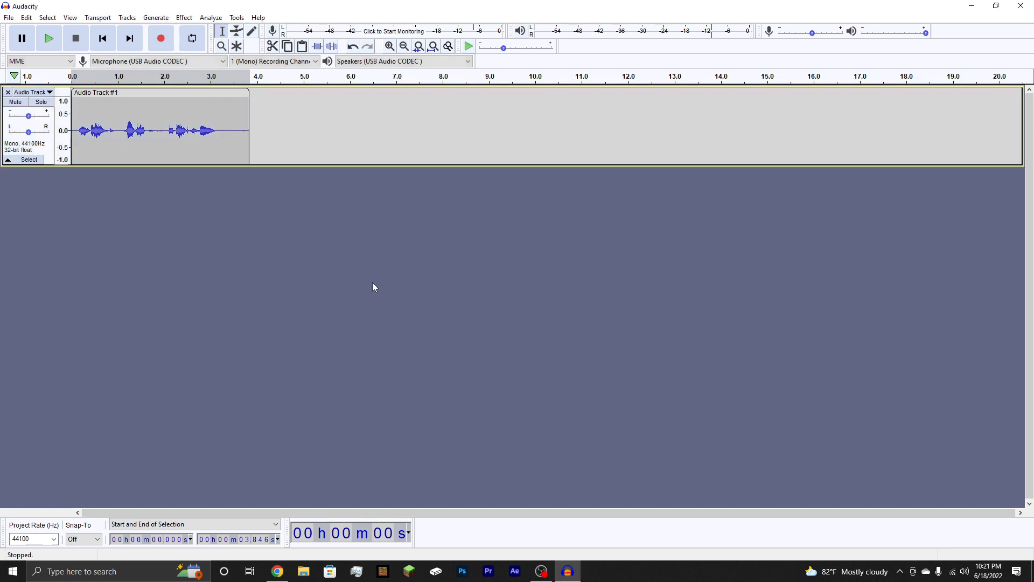
Step: Dismiss the no-selection warning, reselect the voice clip, and reopen the Effect menu
{"action": "left_click", "coordinate": [185, 17]}
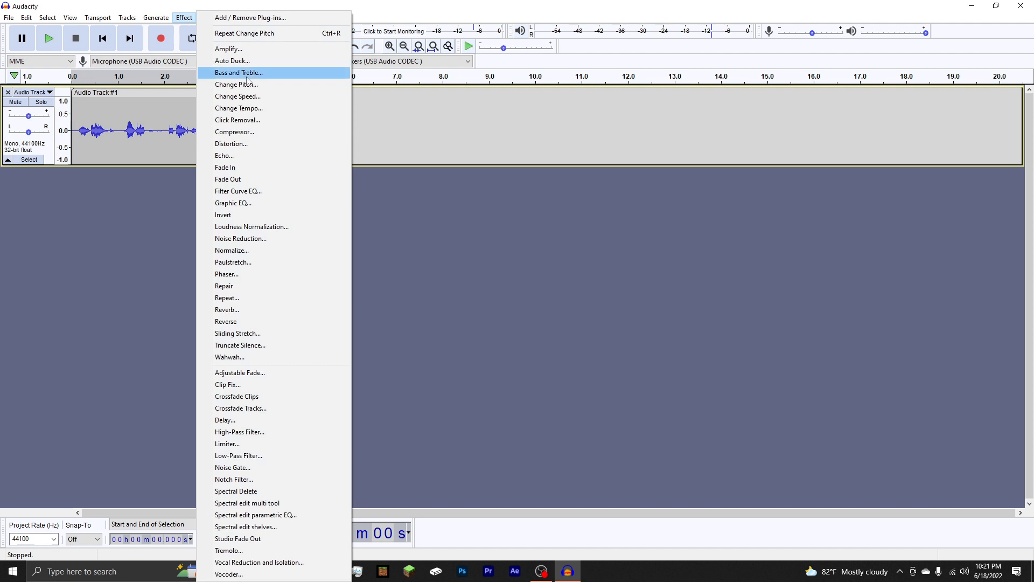
{"action": "left_click", "coordinate": [239, 73]}
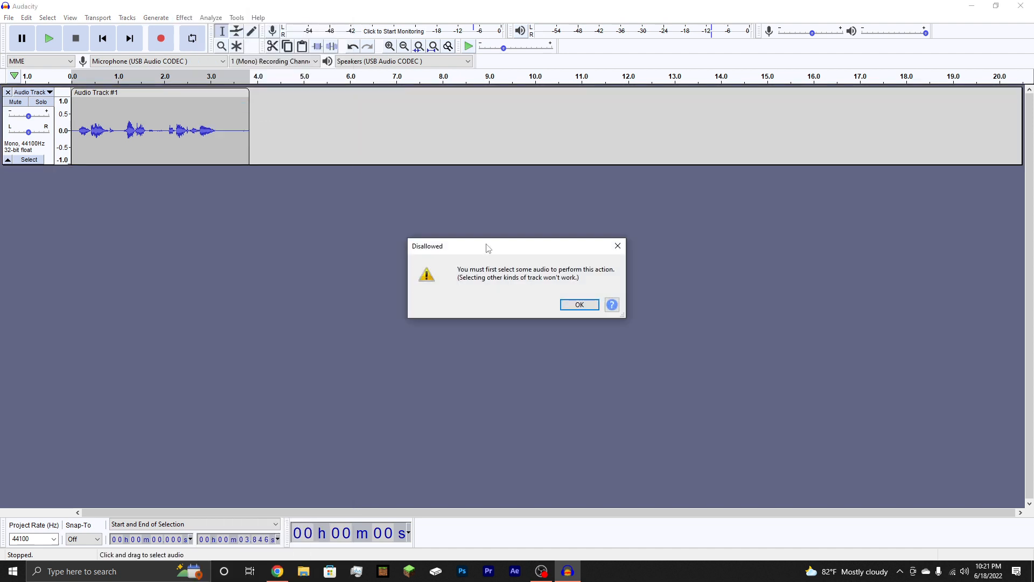
{"action": "left_click", "coordinate": [578, 304]}
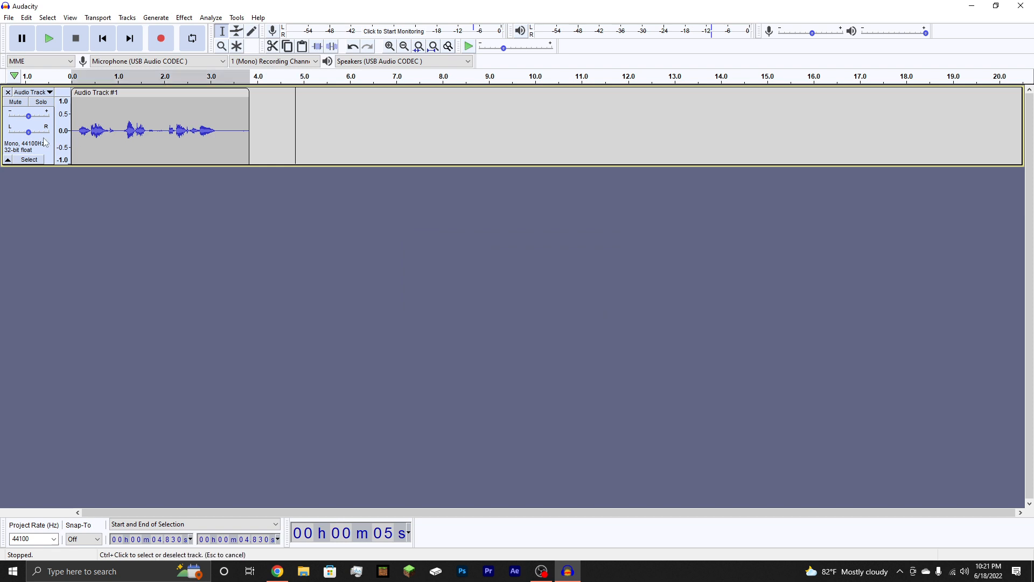
{"action": "left_click", "coordinate": [184, 18]}
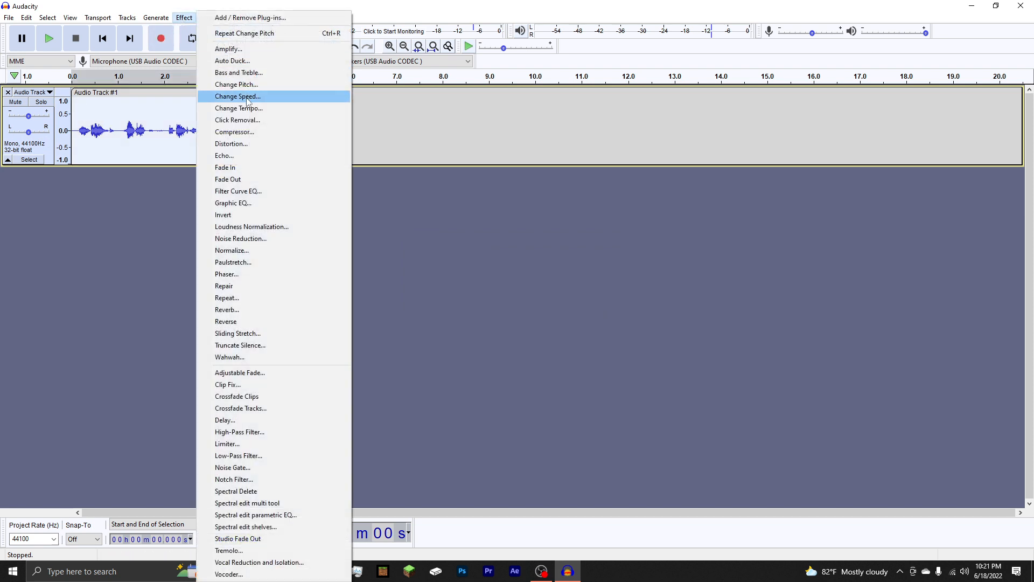
Step: Slow the clip's tempo to about 4.18 seconds without changing pitch, then preview it
{"action": "left_click", "coordinate": [238, 108]}
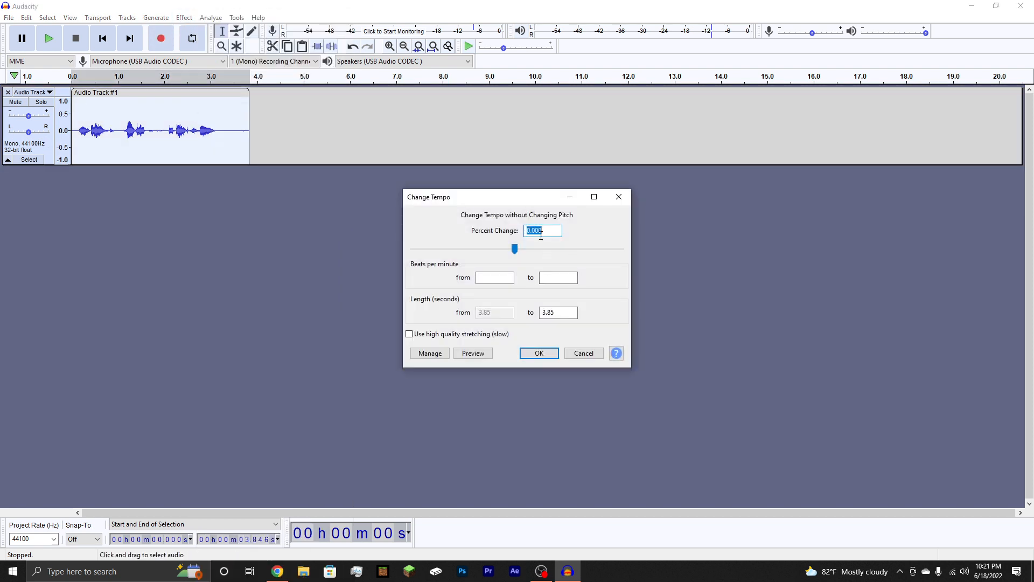
{"action": "type", "text": "-"}
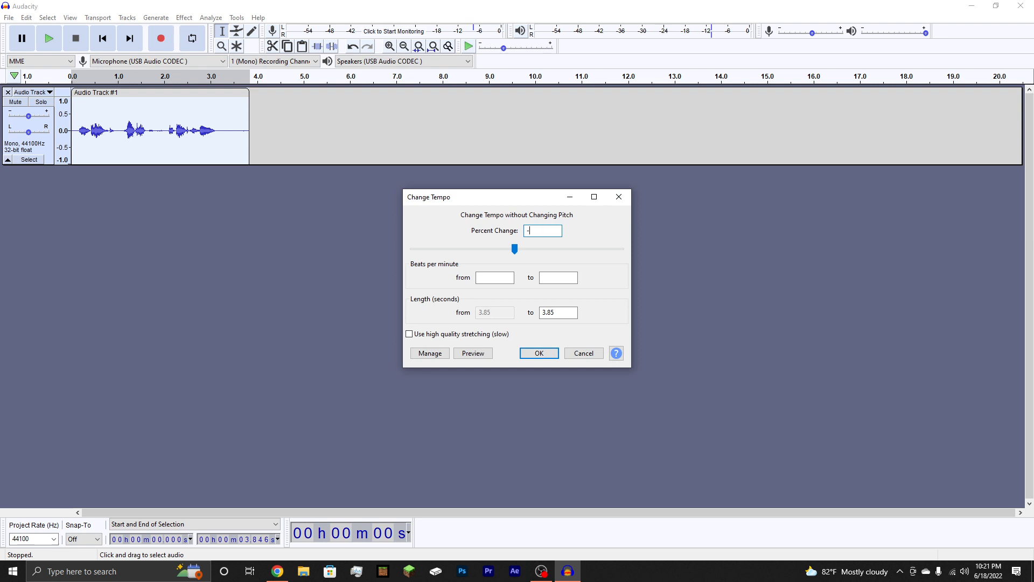
{"action": "left_click", "coordinate": [538, 353]}
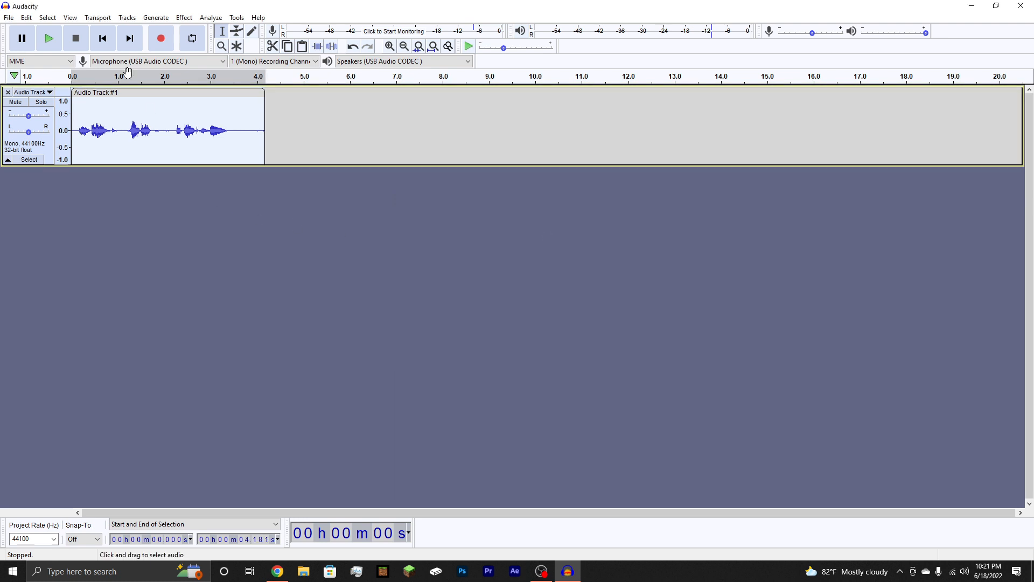
{"action": "left_click", "coordinate": [48, 38]}
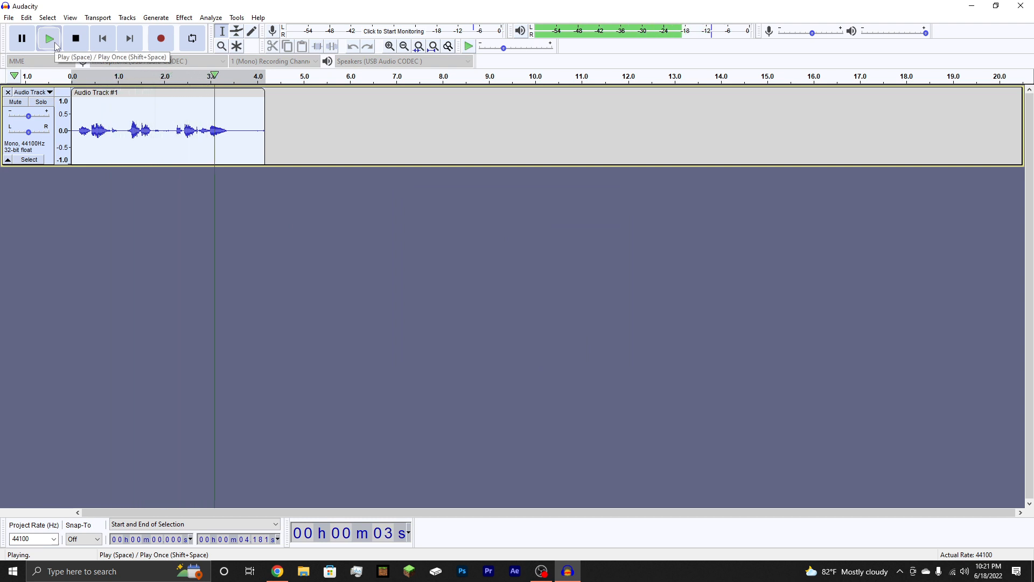
{"action": "left_click", "coordinate": [75, 37]}
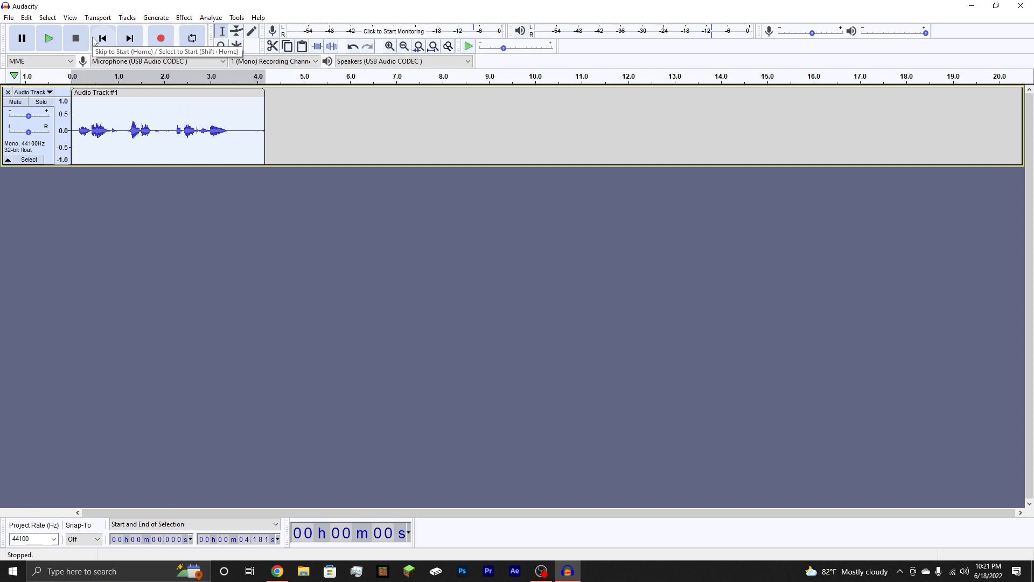
{"action": "mouse_move", "coordinate": [101, 37]}
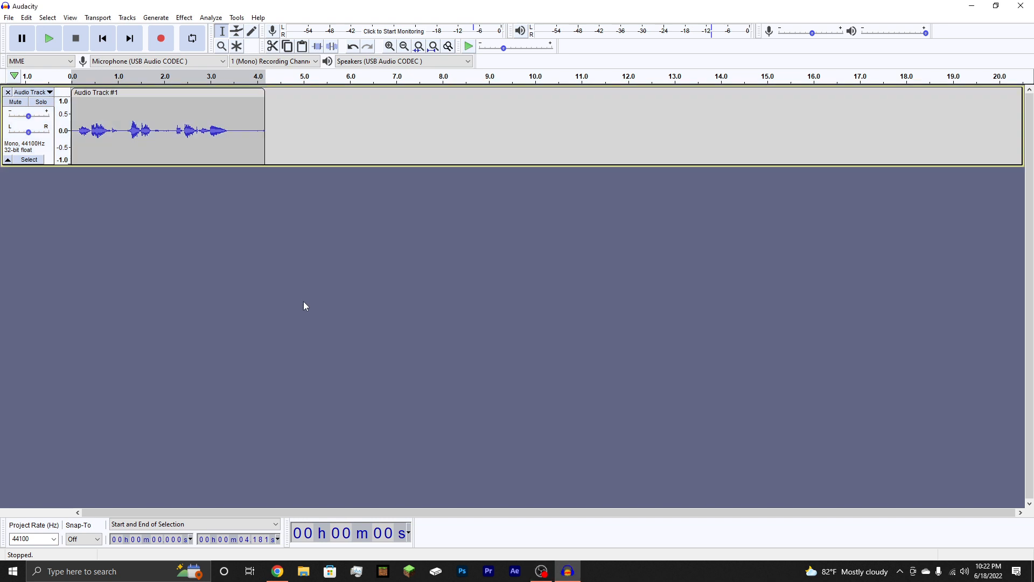
Step: Drag-select the slowed 4.2-second clip and open the Effect menu
{"action": "left_click_drag", "start_coordinate": [129, 129], "coordinate": [143, 129]}
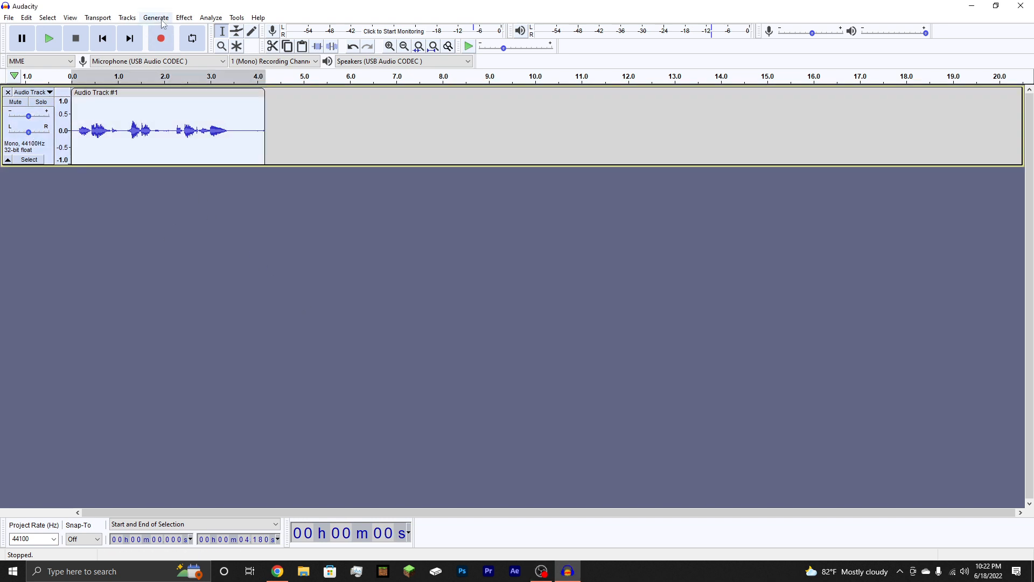
{"action": "left_click", "coordinate": [183, 17]}
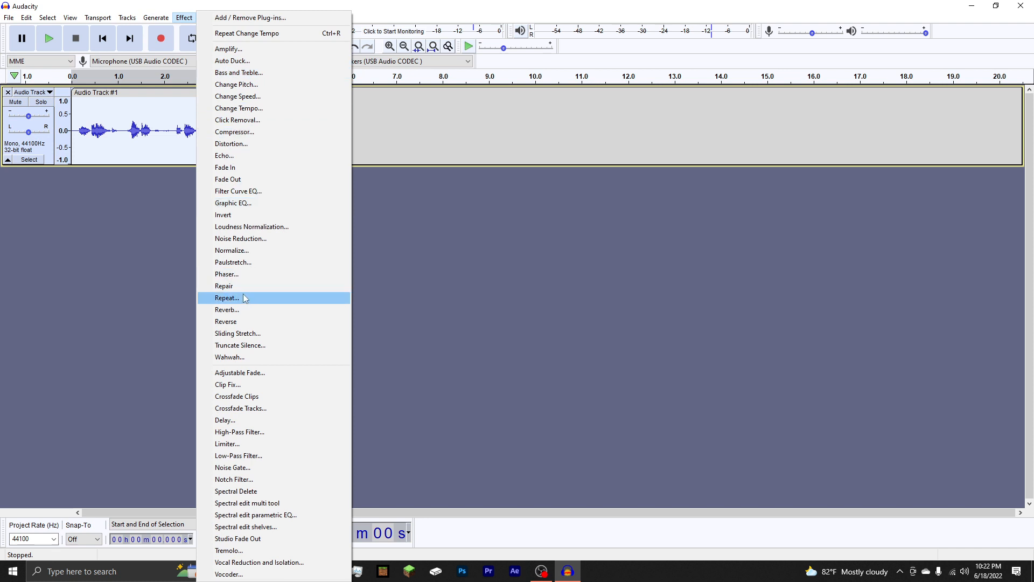
Step: Apply reverb with 15% room size and 20% reverberance, then play the clip
{"action": "left_click", "coordinate": [226, 309]}
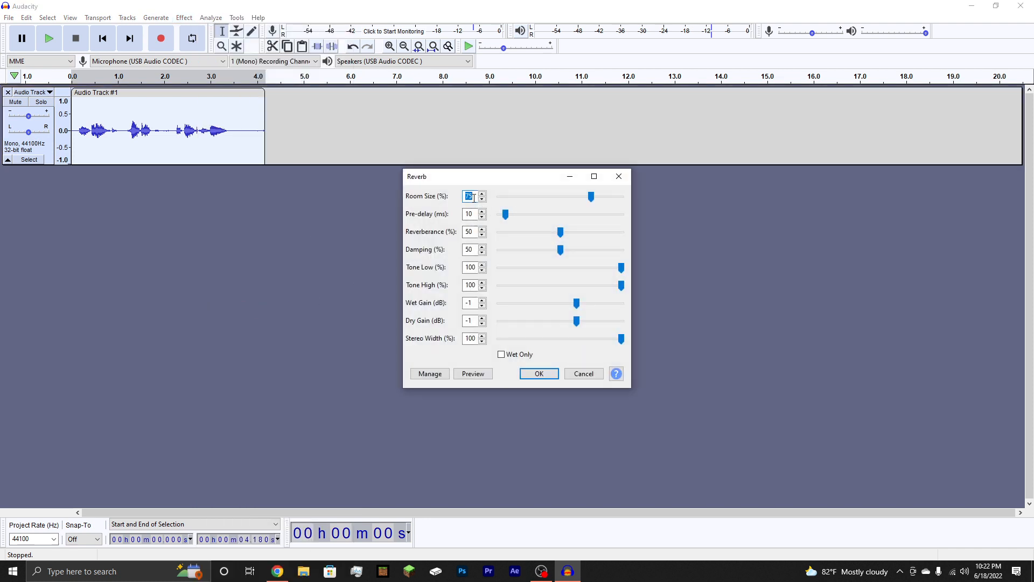
{"action": "type", "text": "15"}
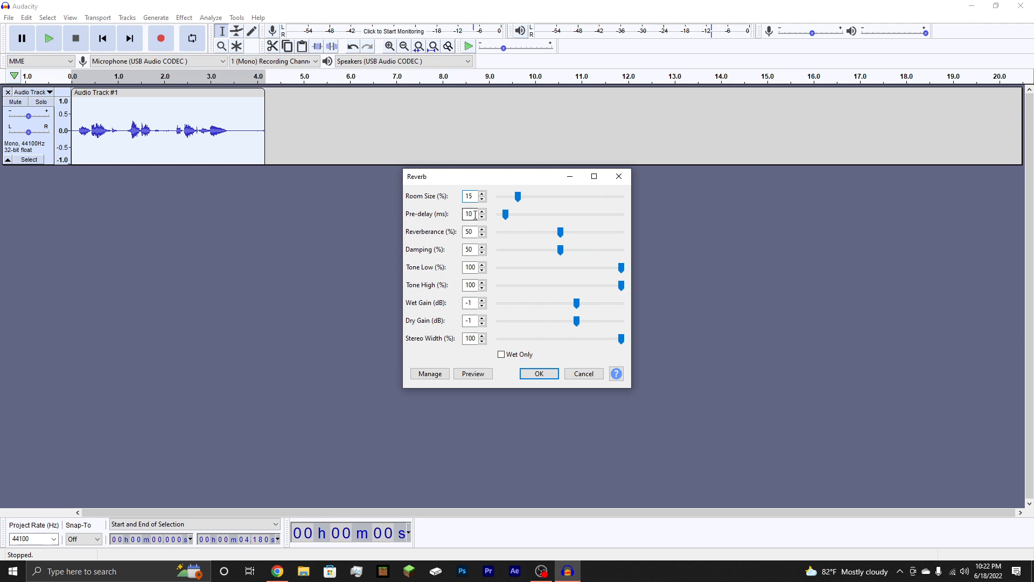
{"action": "triple_click", "coordinate": [469, 231]}
{"action": "type", "text": "20"}
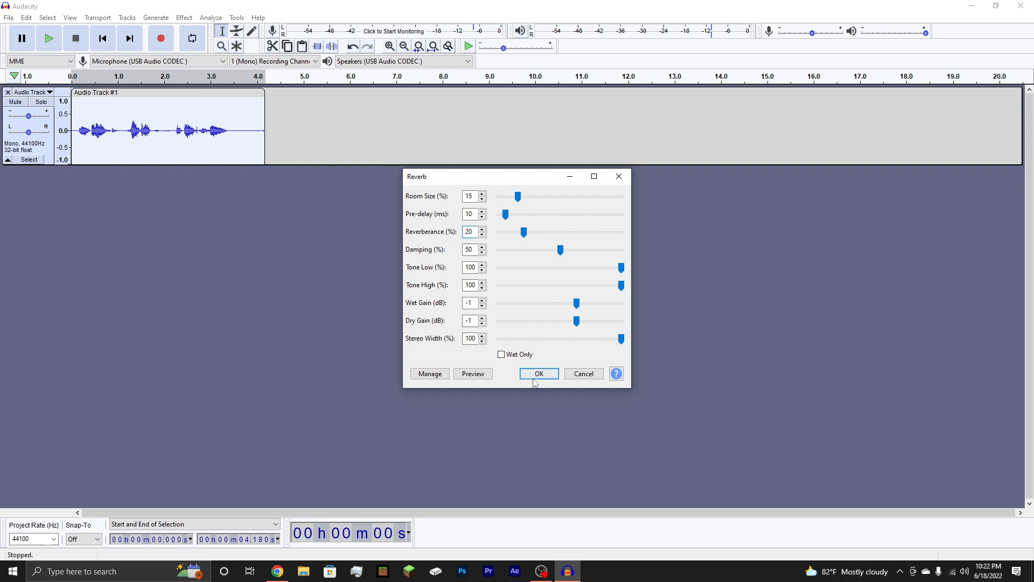
{"action": "left_click", "coordinate": [538, 373]}
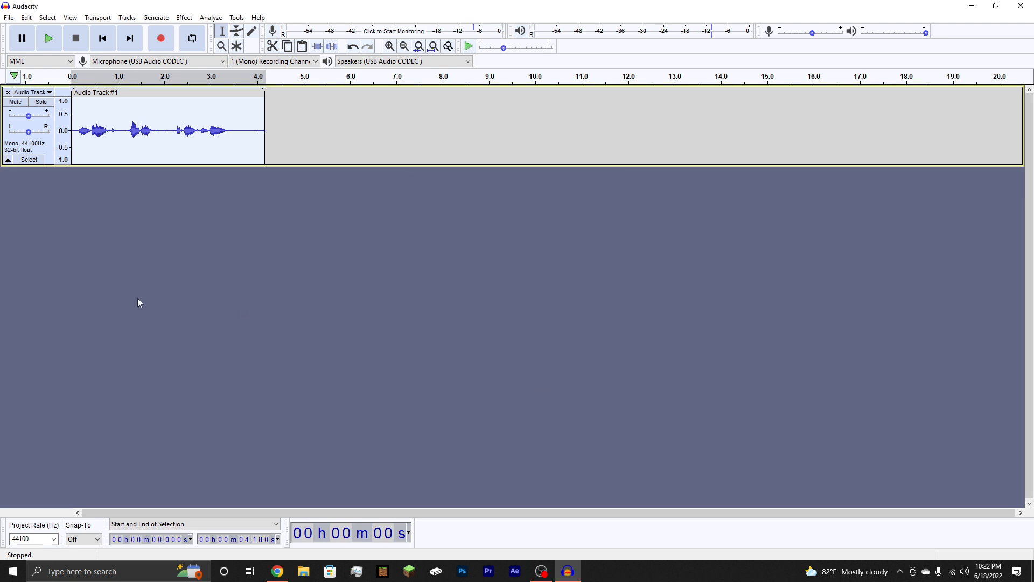
{"action": "mouse_move", "coordinate": [864, 235]}
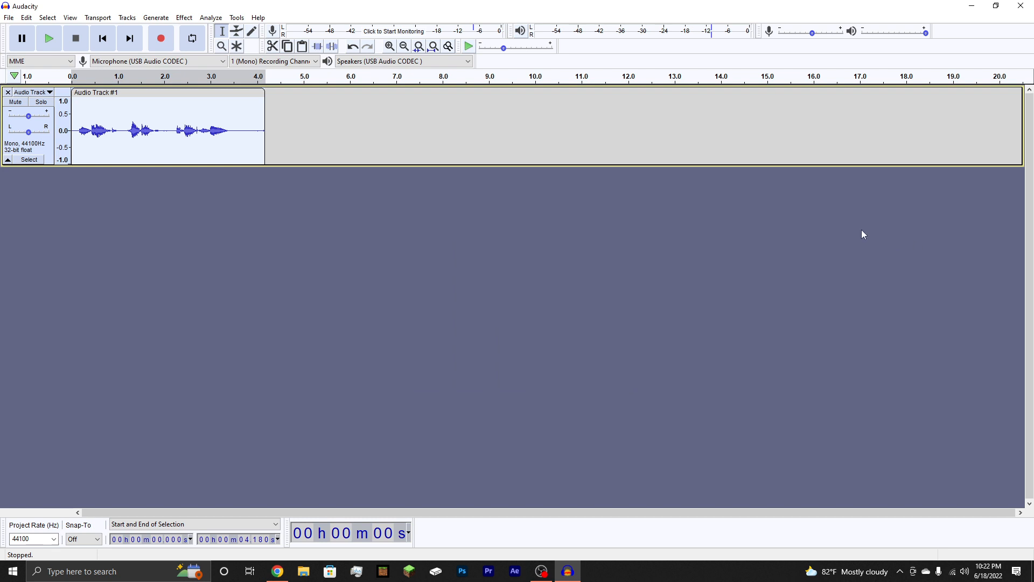
{"action": "left_click", "coordinate": [48, 37]}
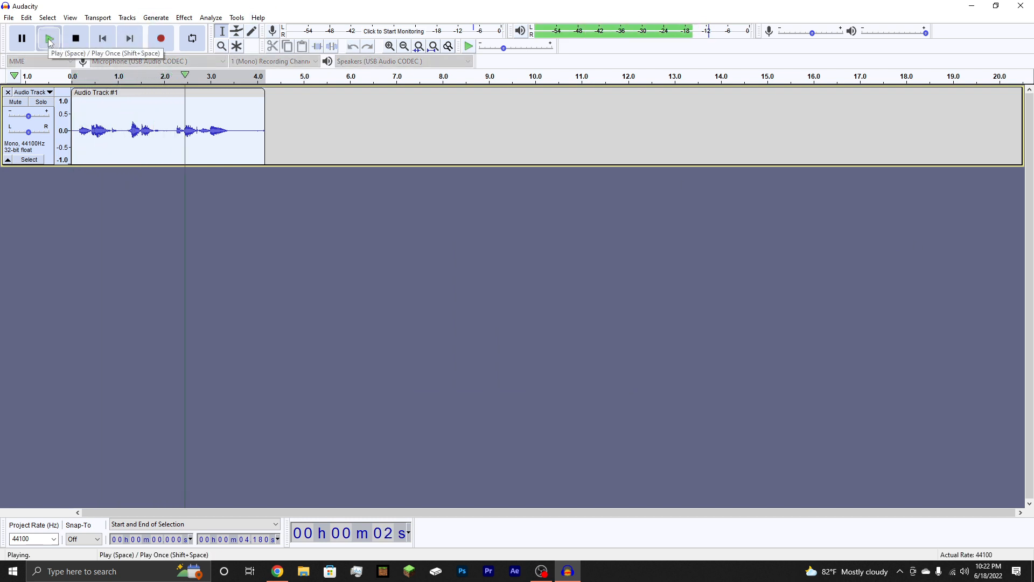
{"action": "left_click", "coordinate": [75, 38]}
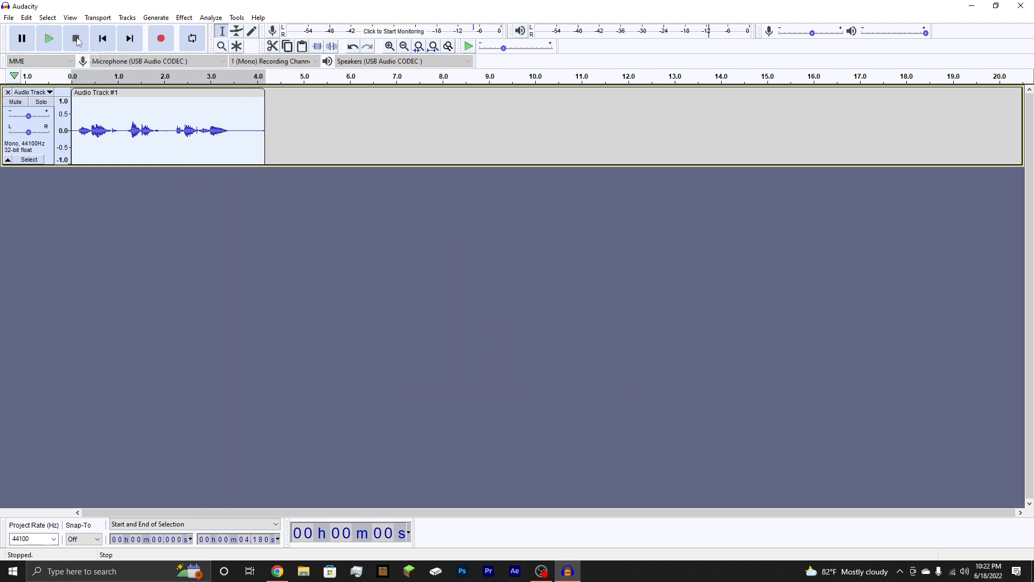
{"action": "mouse_move", "coordinate": [75, 38]}
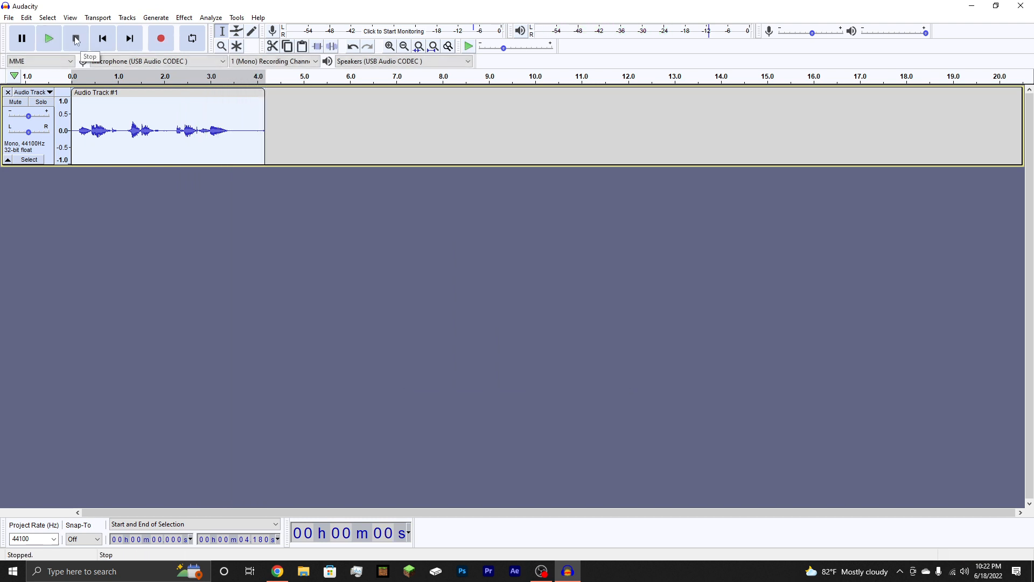
{"action": "left_click", "coordinate": [75, 38]}
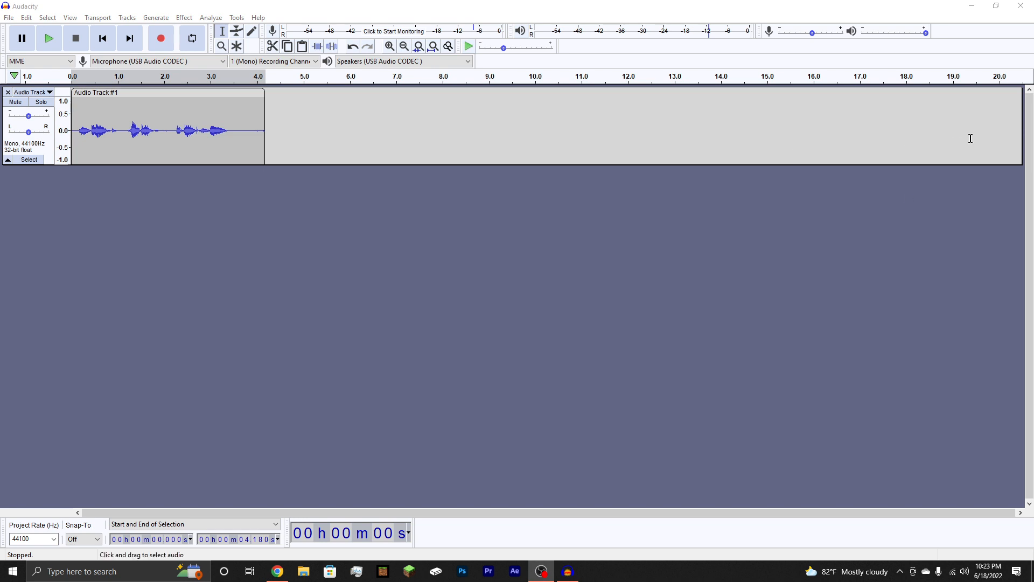
Step: Duplicate the voice track and raise the duplicate's pitch by 15 percent
{"action": "right_click", "coordinate": [297, 231]}
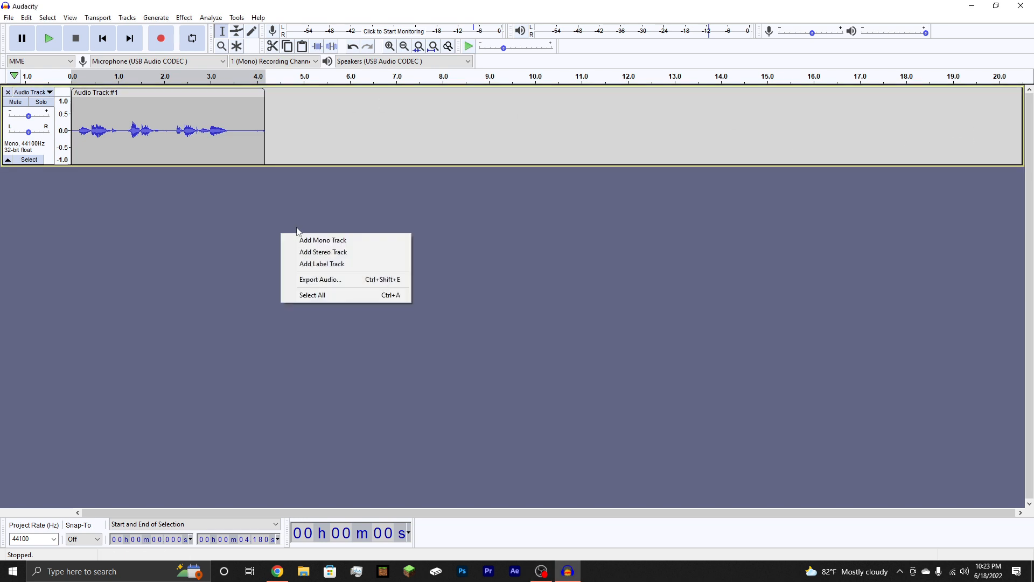
{"action": "left_click", "coordinate": [322, 239]}
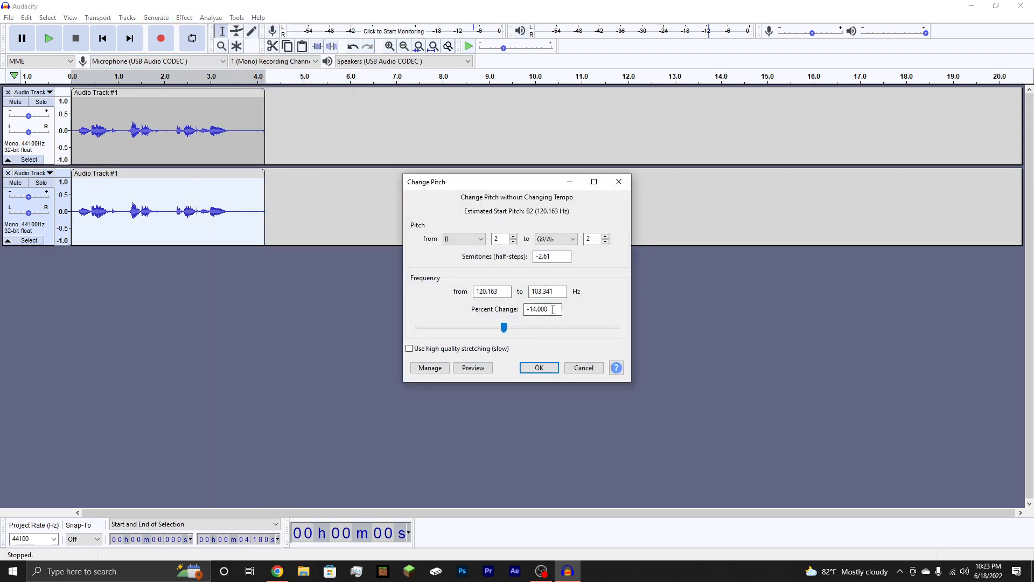
{"action": "type", "text": "15"}
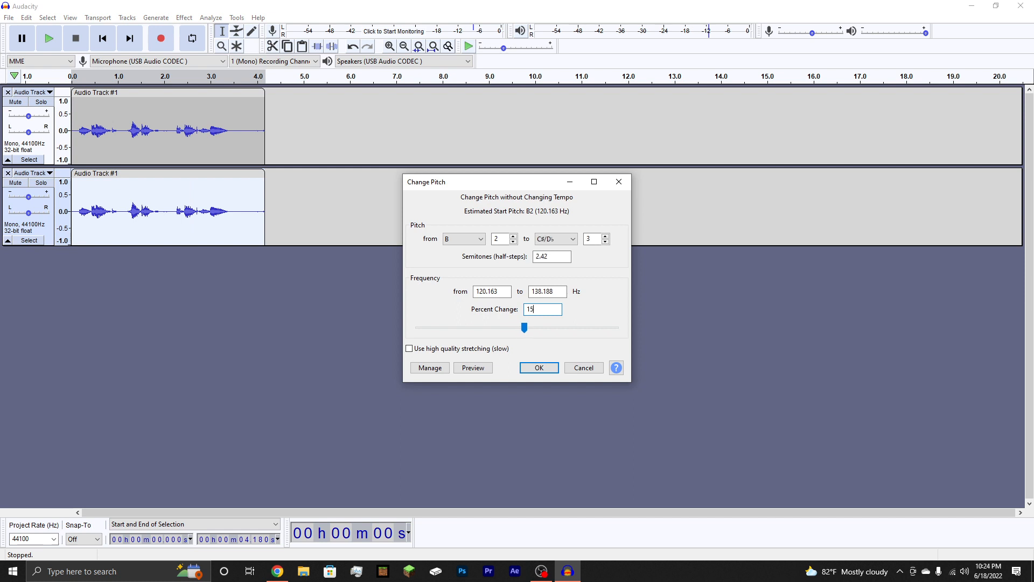
{"action": "left_click", "coordinate": [538, 368]}
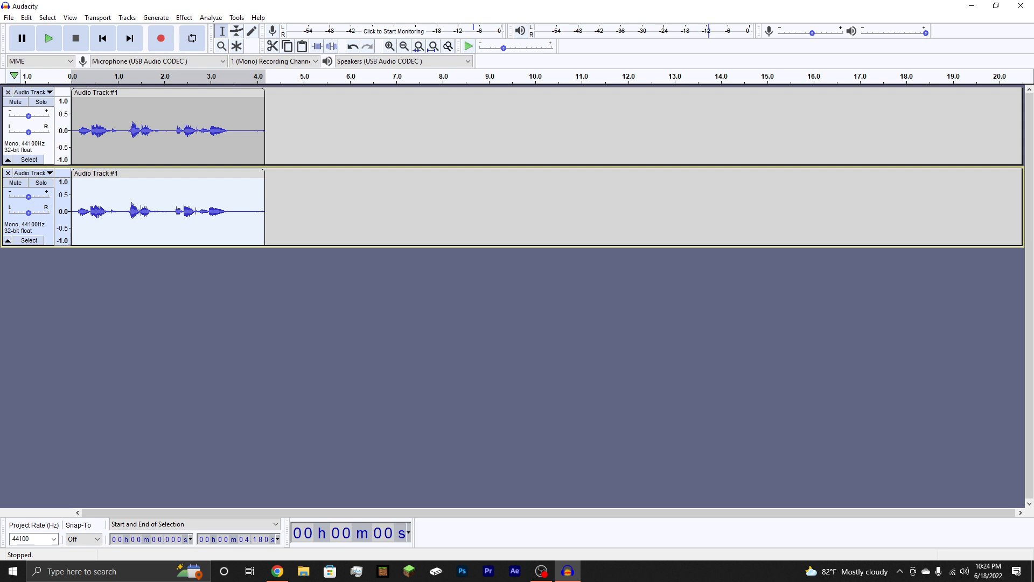
{"action": "left_click", "coordinate": [48, 37]}
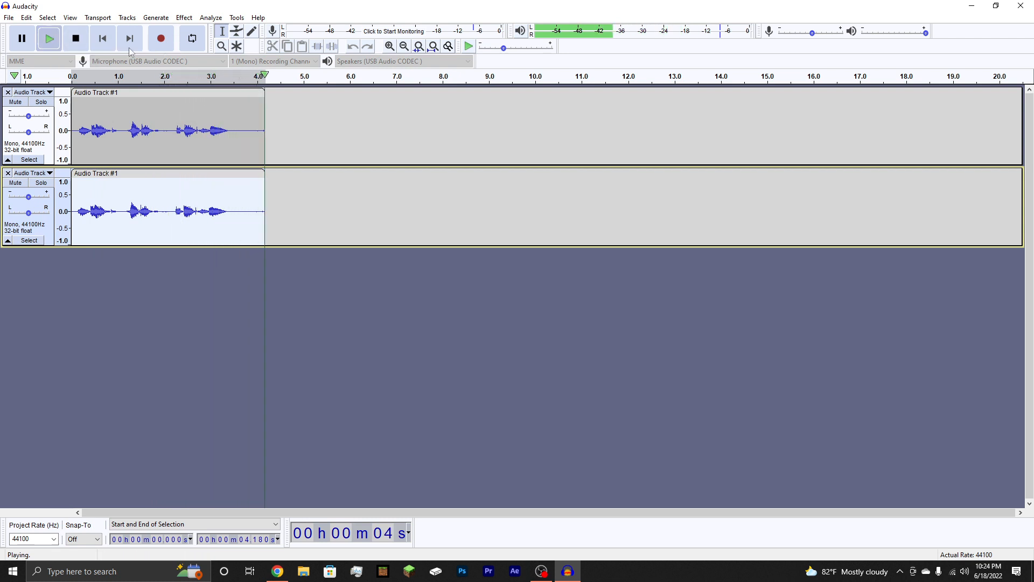
{"action": "left_click", "coordinate": [75, 37]}
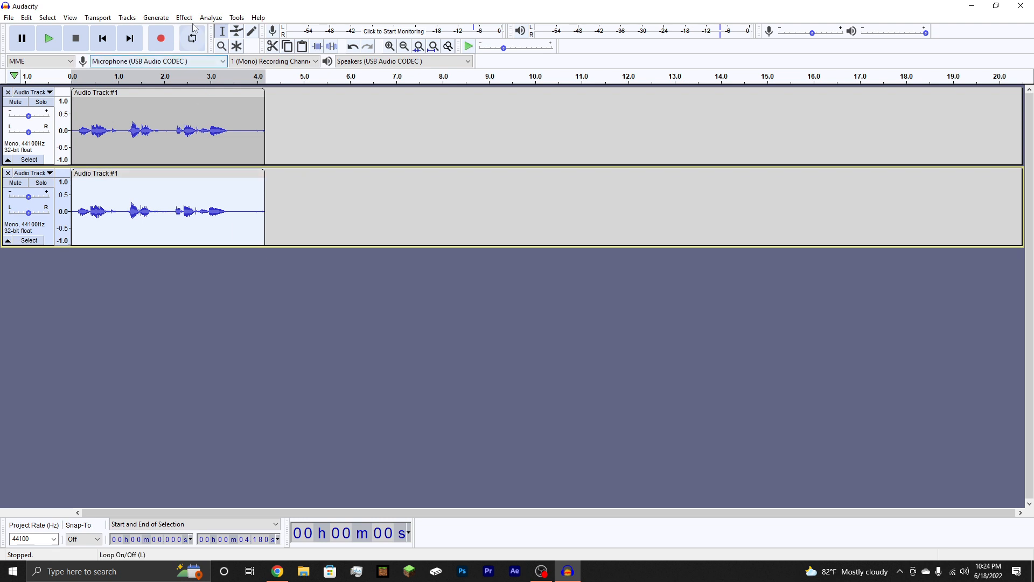
Step: Open Graphic EQ, close it with all bands flat, and reopen the effects list
{"action": "left_click", "coordinate": [184, 18]}
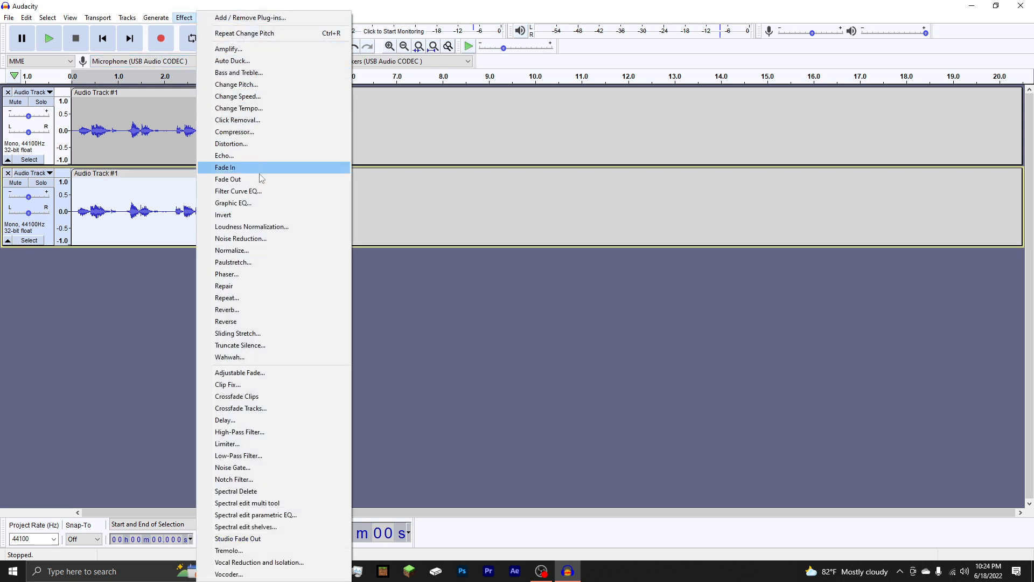
{"action": "mouse_move", "coordinate": [263, 262]}
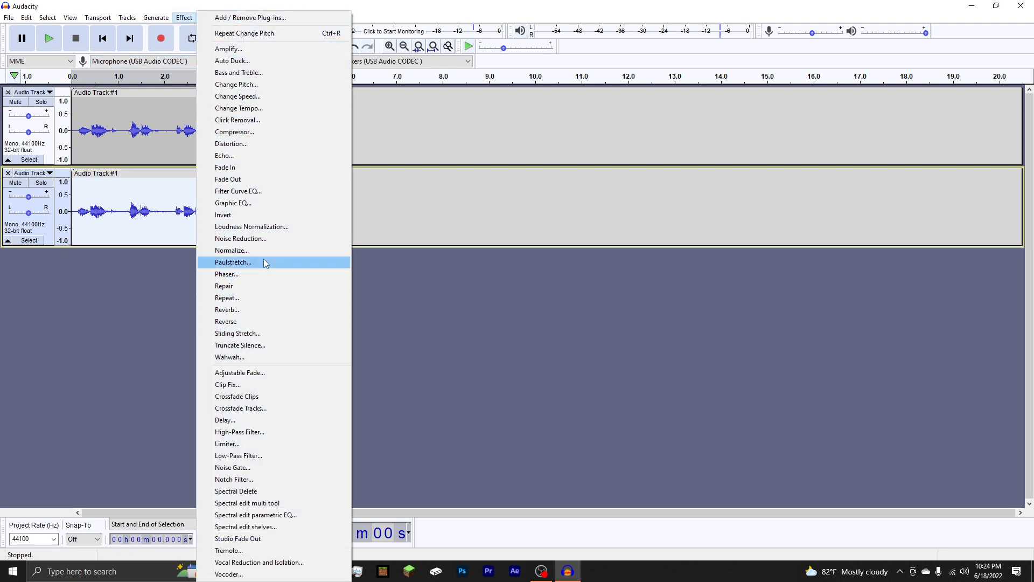
{"action": "mouse_move", "coordinate": [232, 61]}
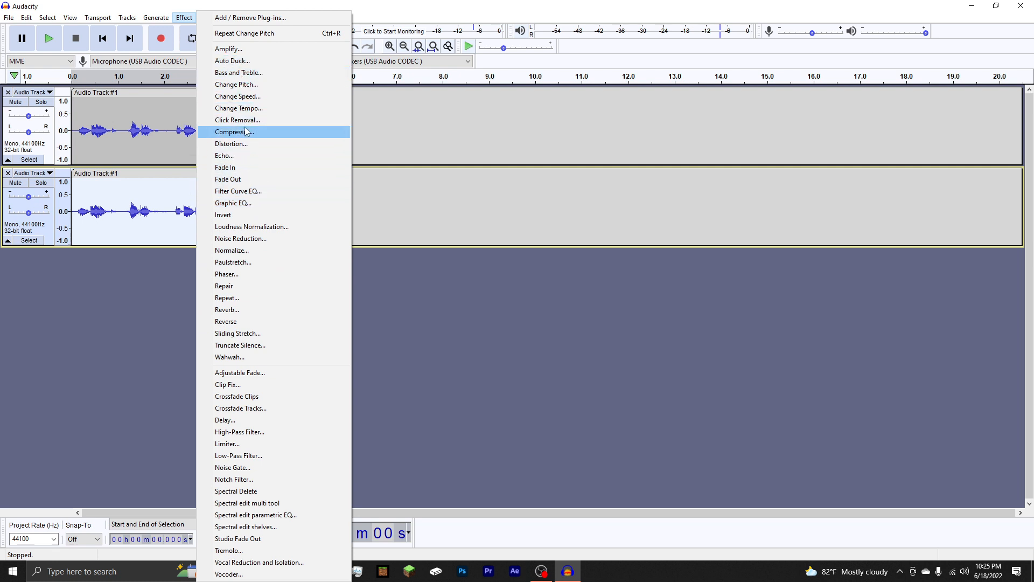
{"action": "mouse_move", "coordinate": [262, 357]}
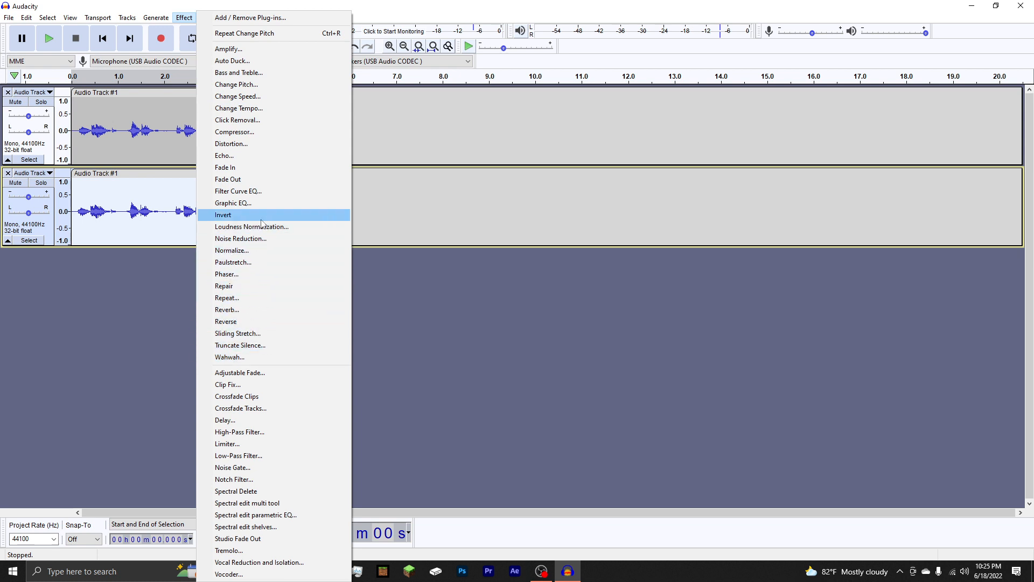
{"action": "mouse_move", "coordinate": [258, 207]}
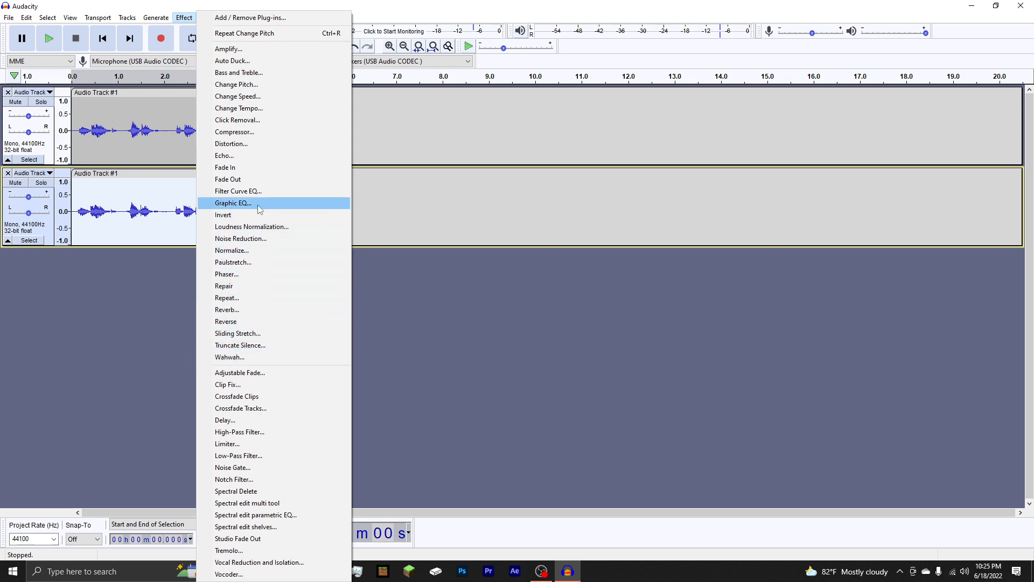
{"action": "left_click", "coordinate": [232, 202]}
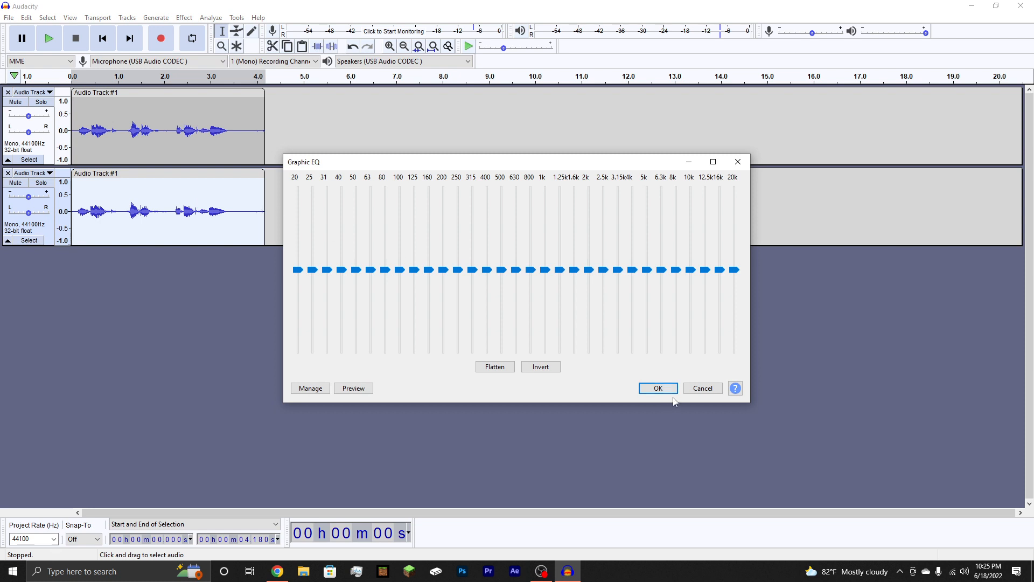
{"action": "left_click", "coordinate": [184, 17]}
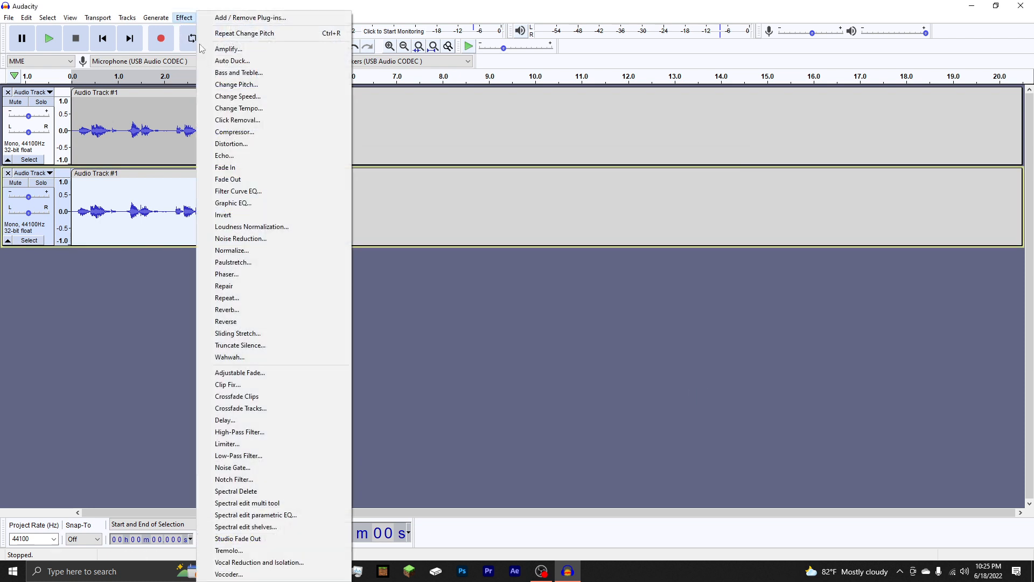
{"action": "mouse_move", "coordinate": [232, 261]}
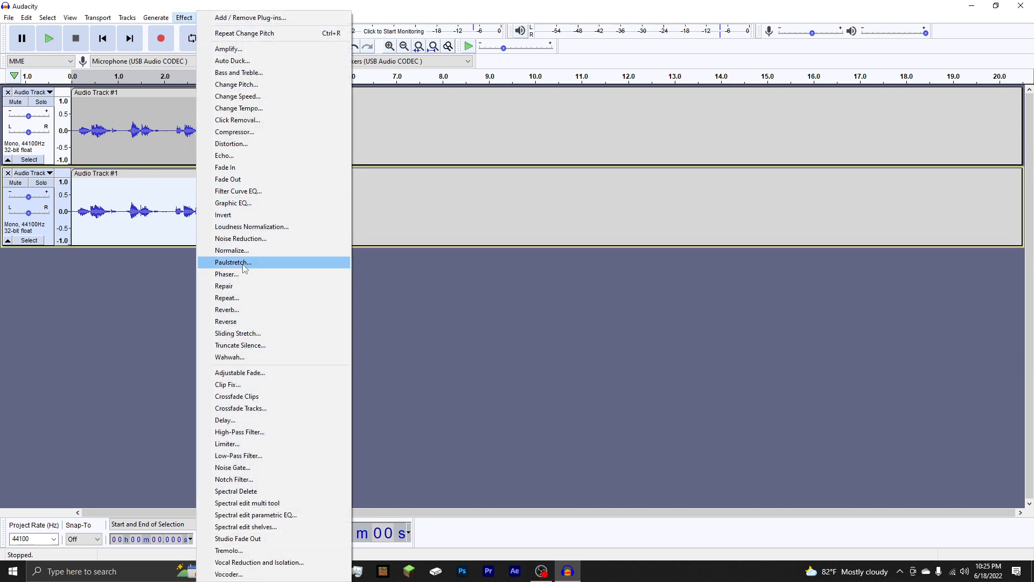
{"action": "mouse_move", "coordinate": [258, 250]}
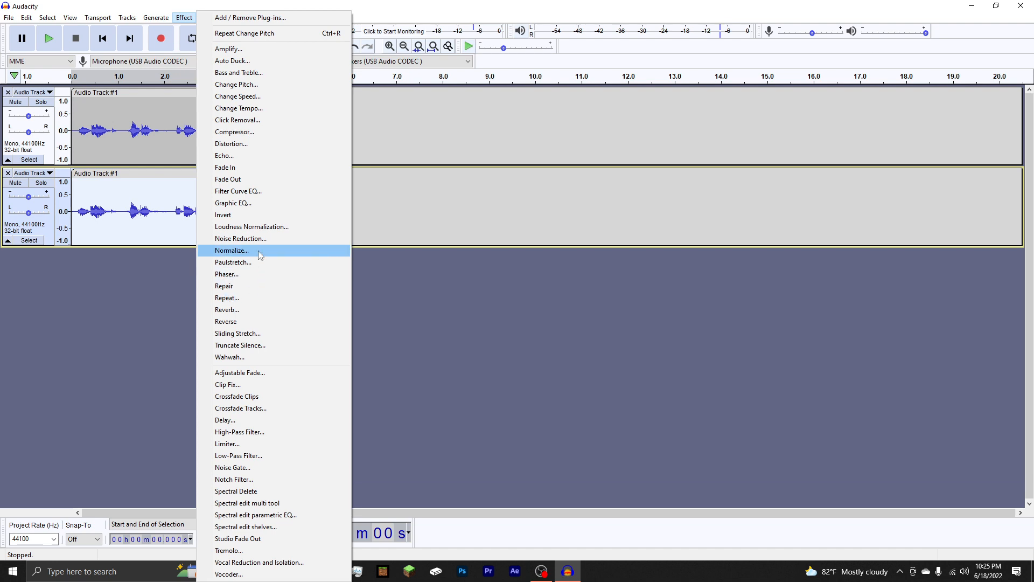
Step: Apply a Filter Curve EQ boosting about +9 dB below 100 Hz, tapering flat by 500 Hz
{"action": "left_click", "coordinate": [238, 192]}
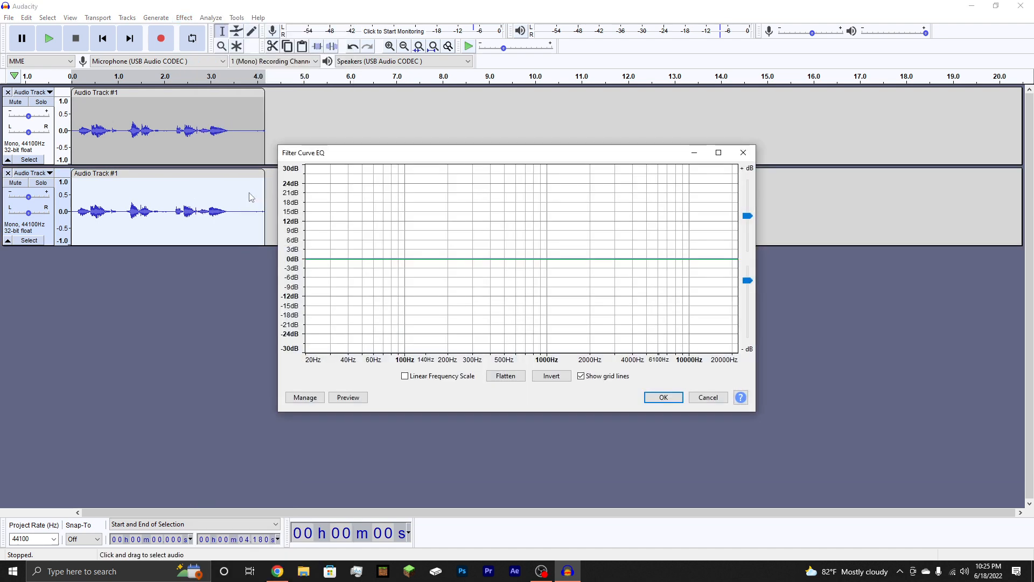
{"action": "left_click", "coordinate": [303, 396]}
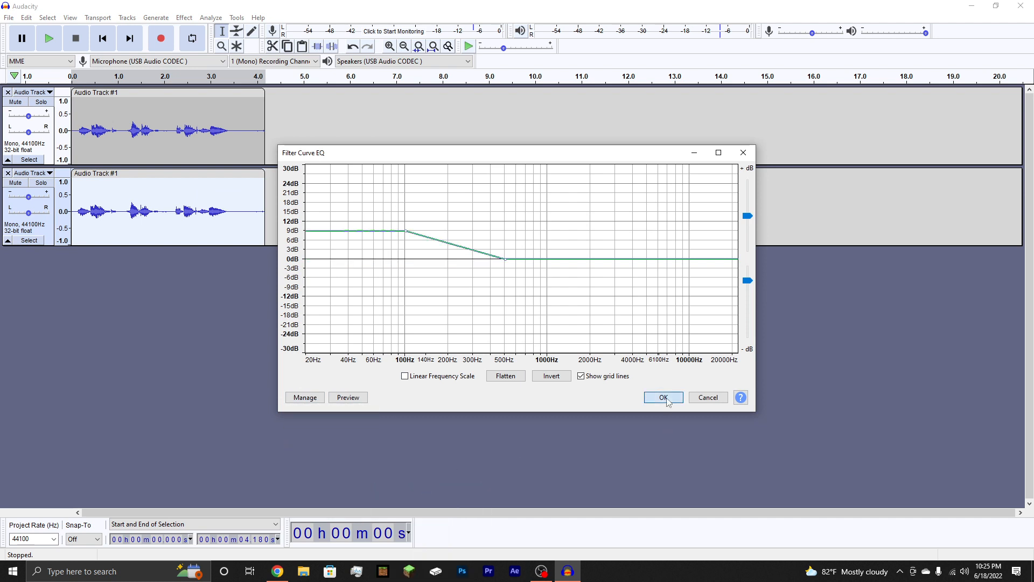
{"action": "left_click", "coordinate": [664, 397]}
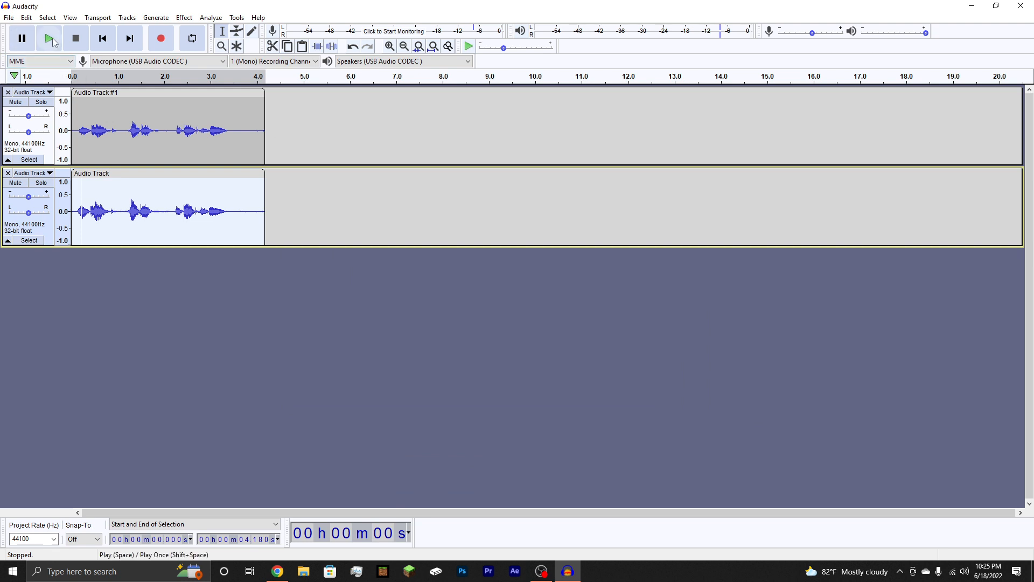
{"action": "left_click", "coordinate": [49, 38]}
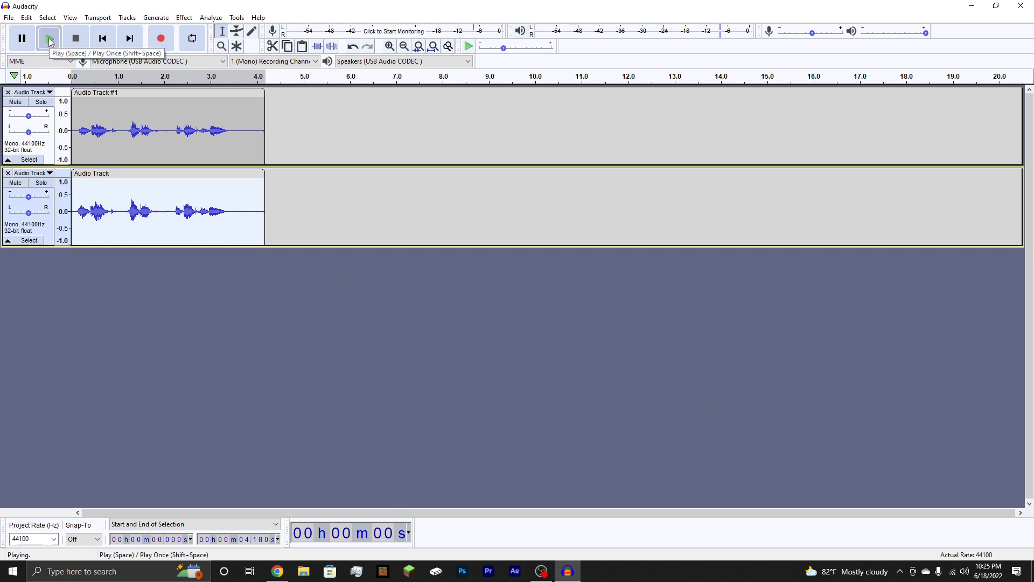
{"action": "left_click", "coordinate": [48, 37]}
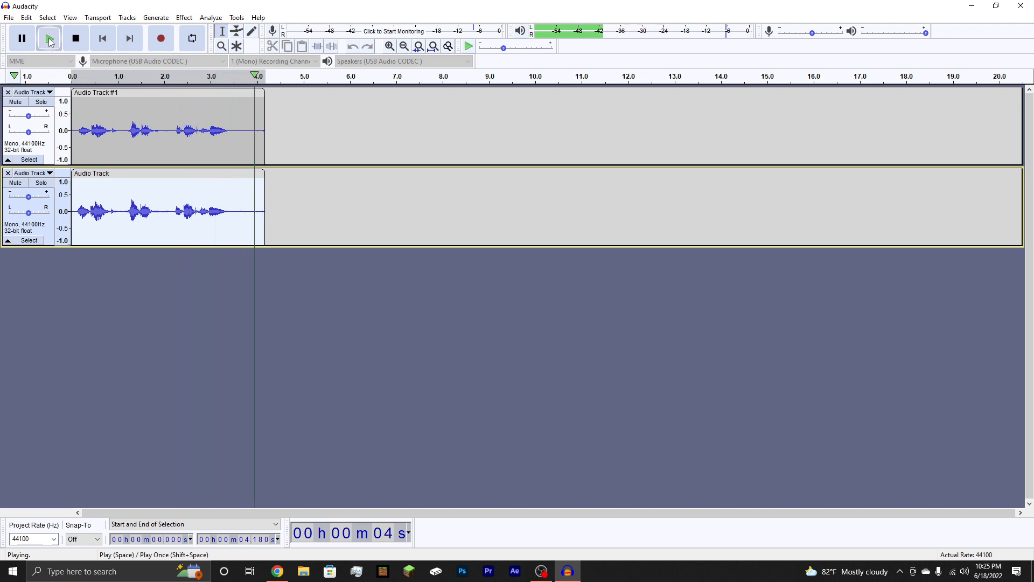
{"action": "left_click", "coordinate": [76, 38]}
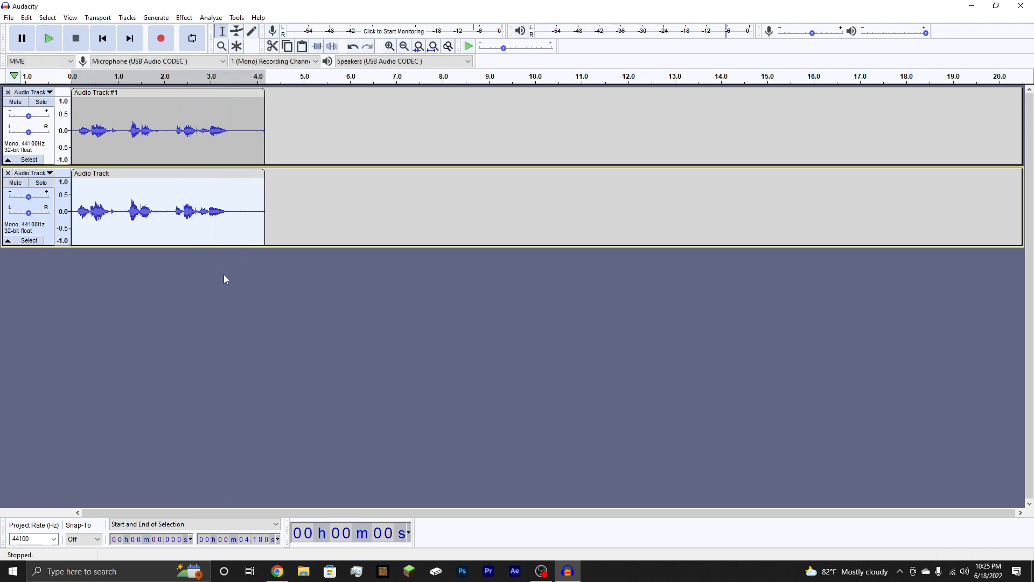